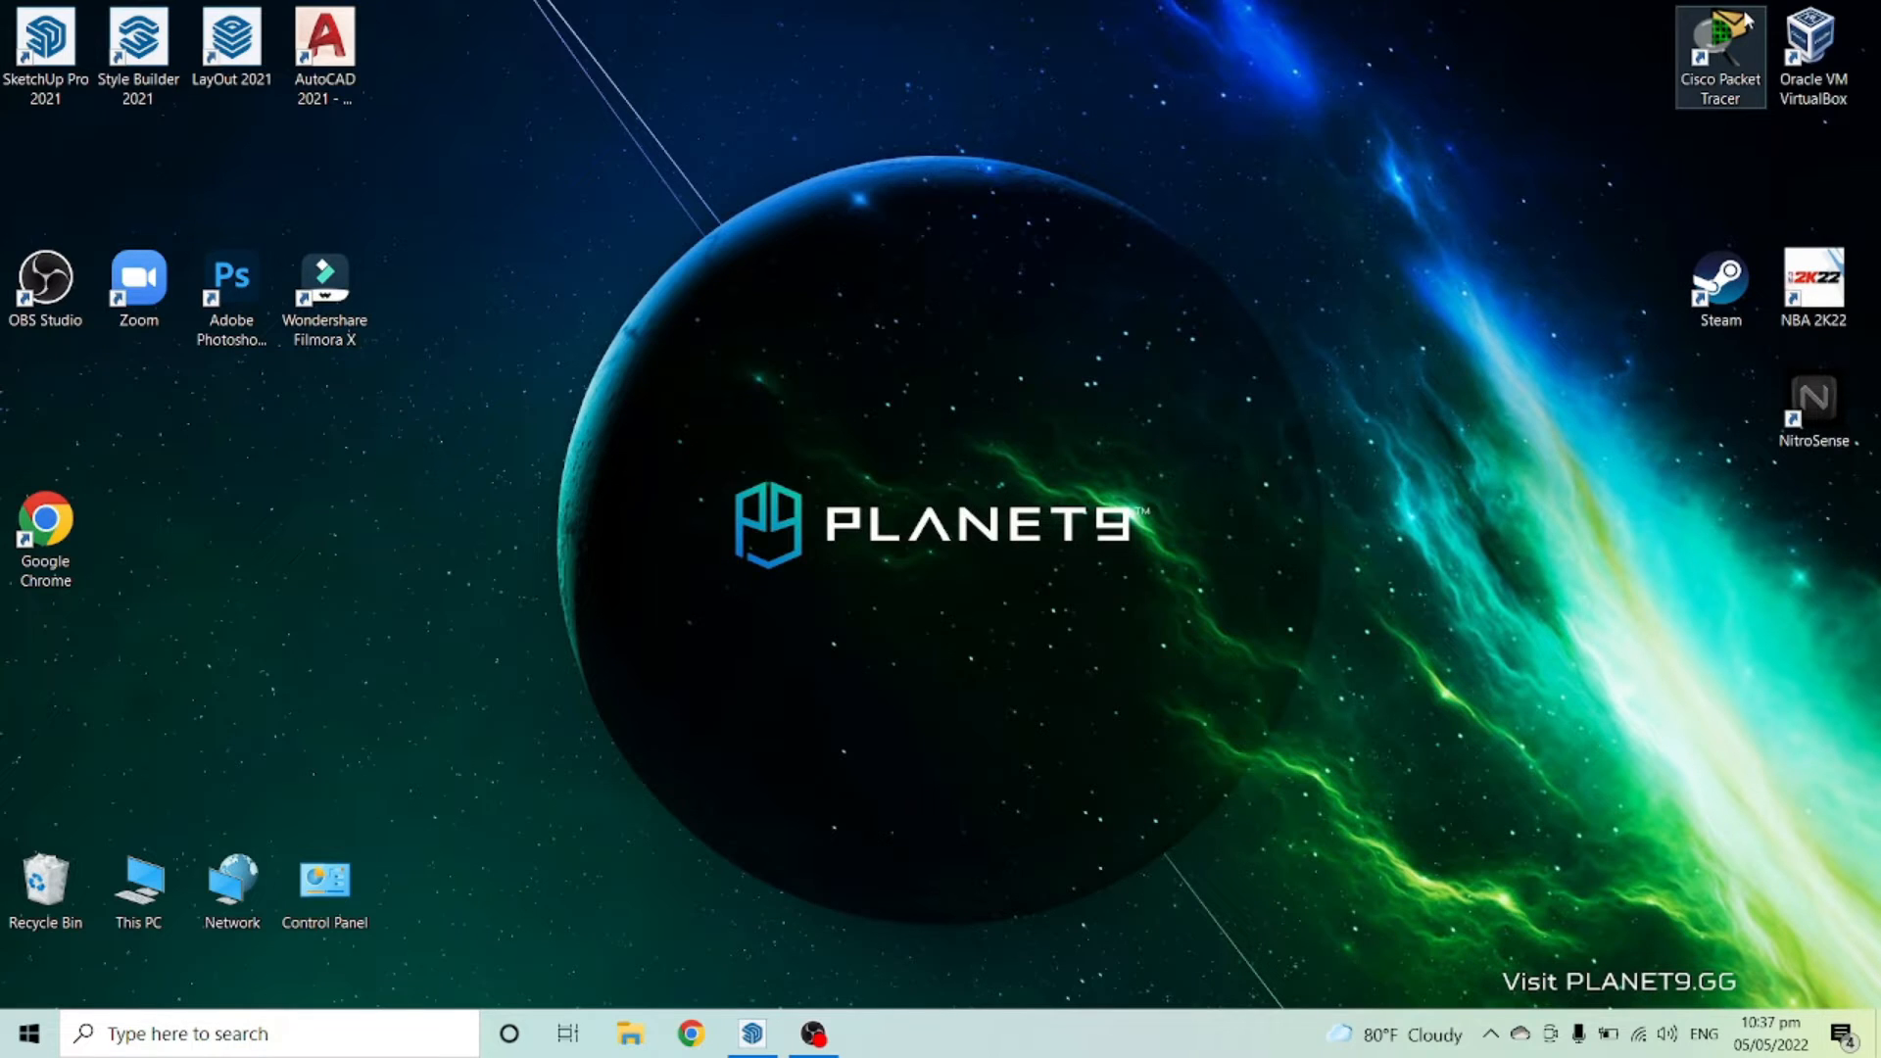
Step: Launch SketchUp Pro 2021 from the desktop shortcut into a new untitled model
{"action": "double_click", "coordinate": [41, 34]}
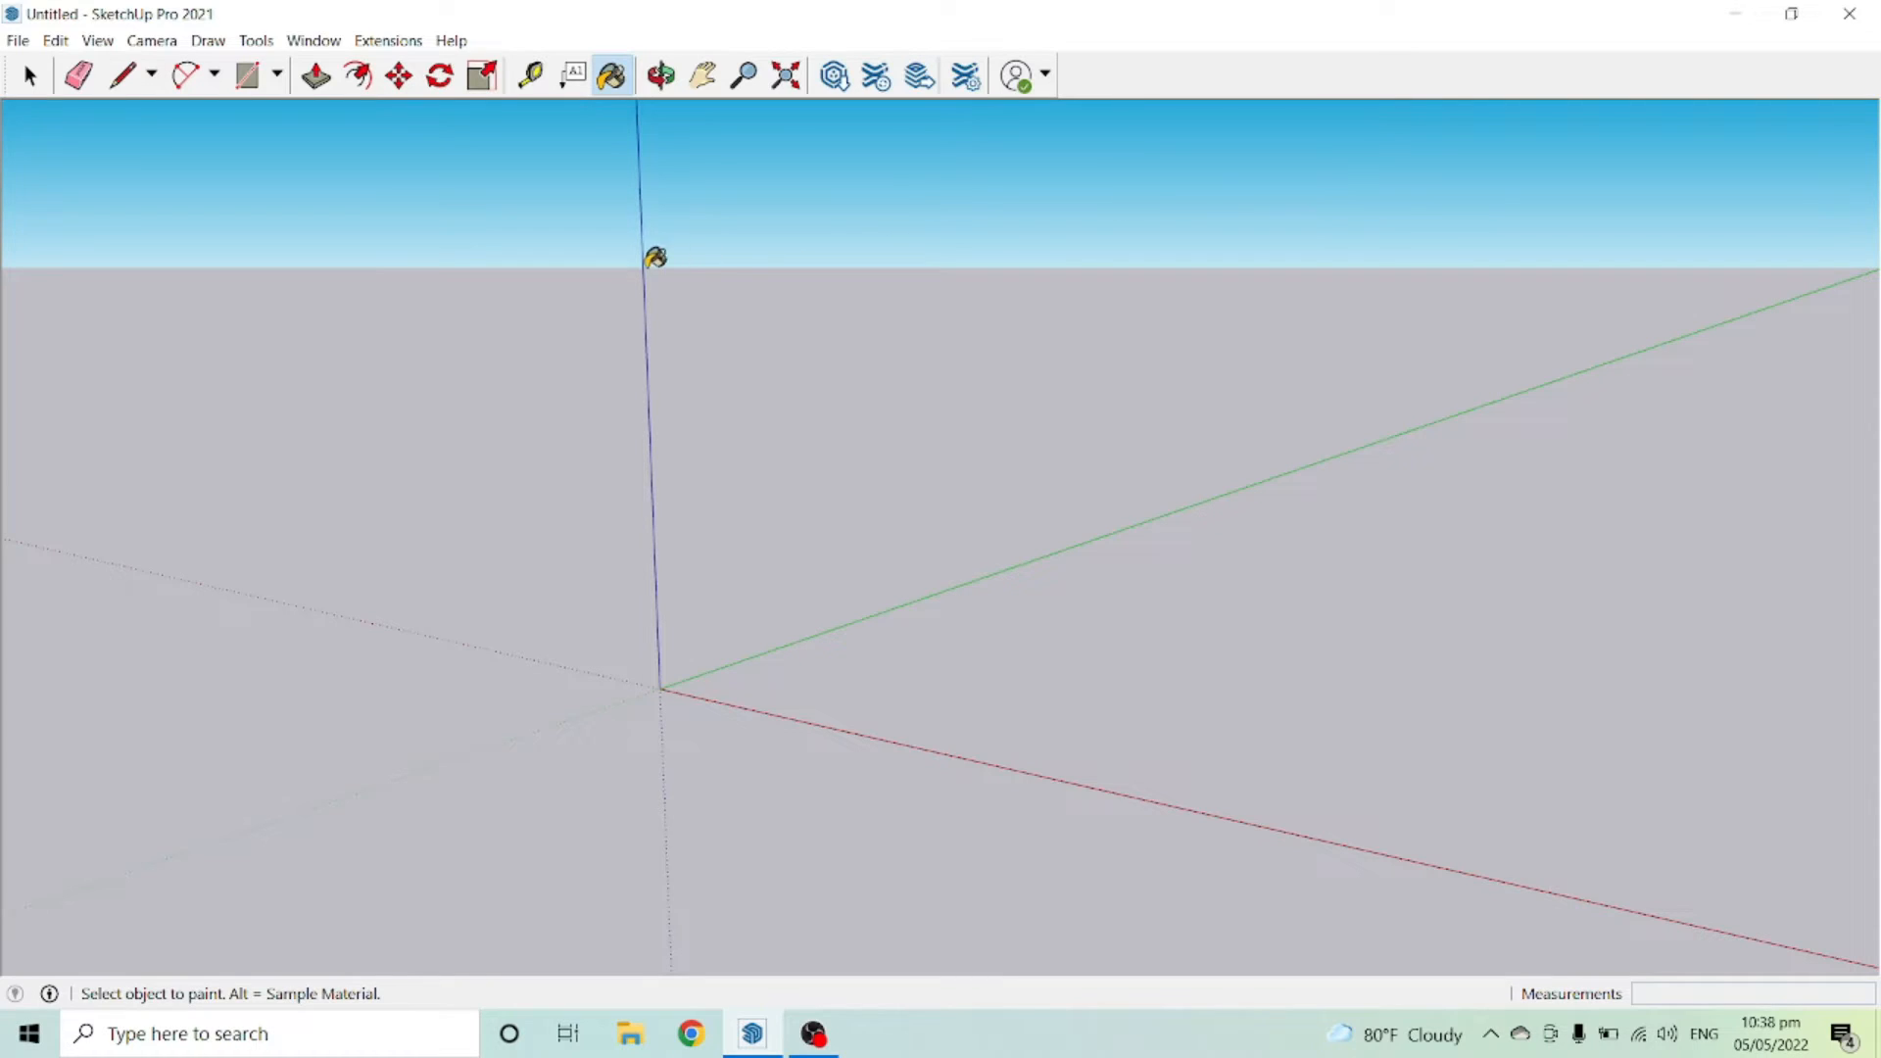
{"action": "mouse_move", "coordinate": [1773, 315]}
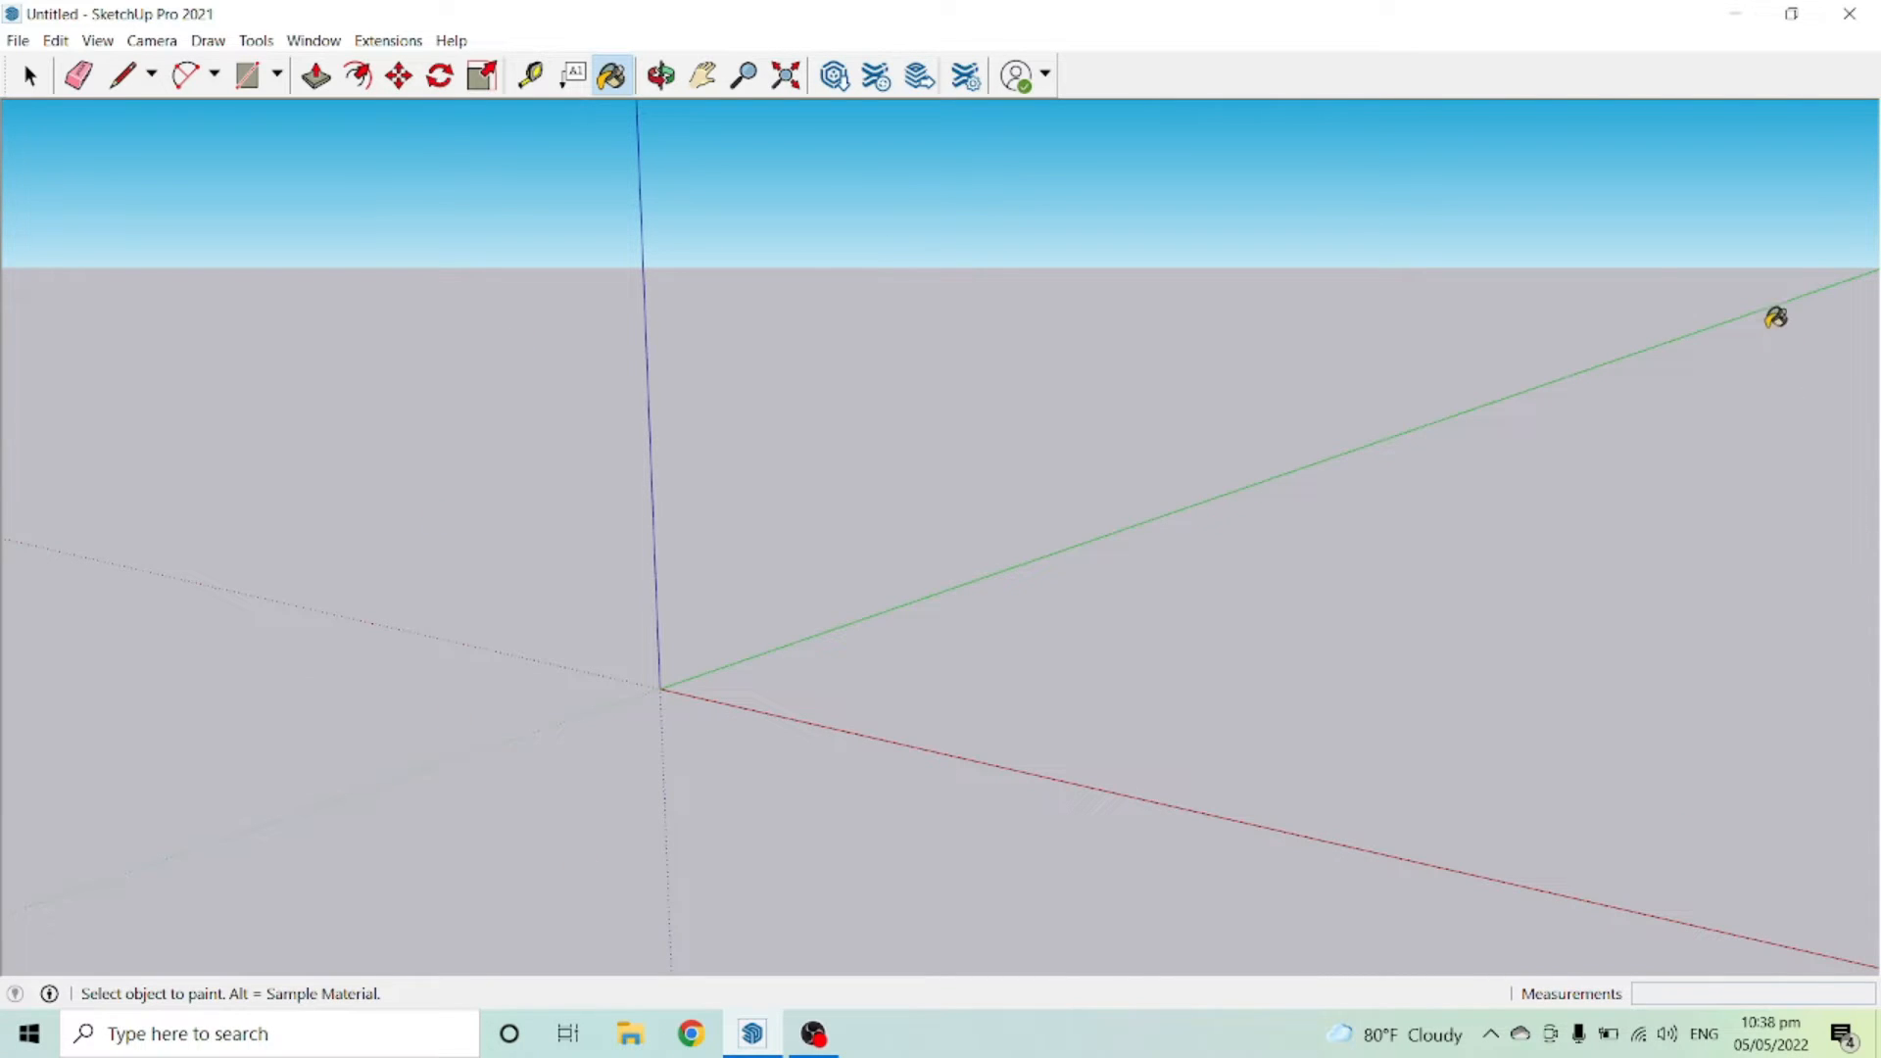
{"action": "mouse_move", "coordinate": [551, 799]}
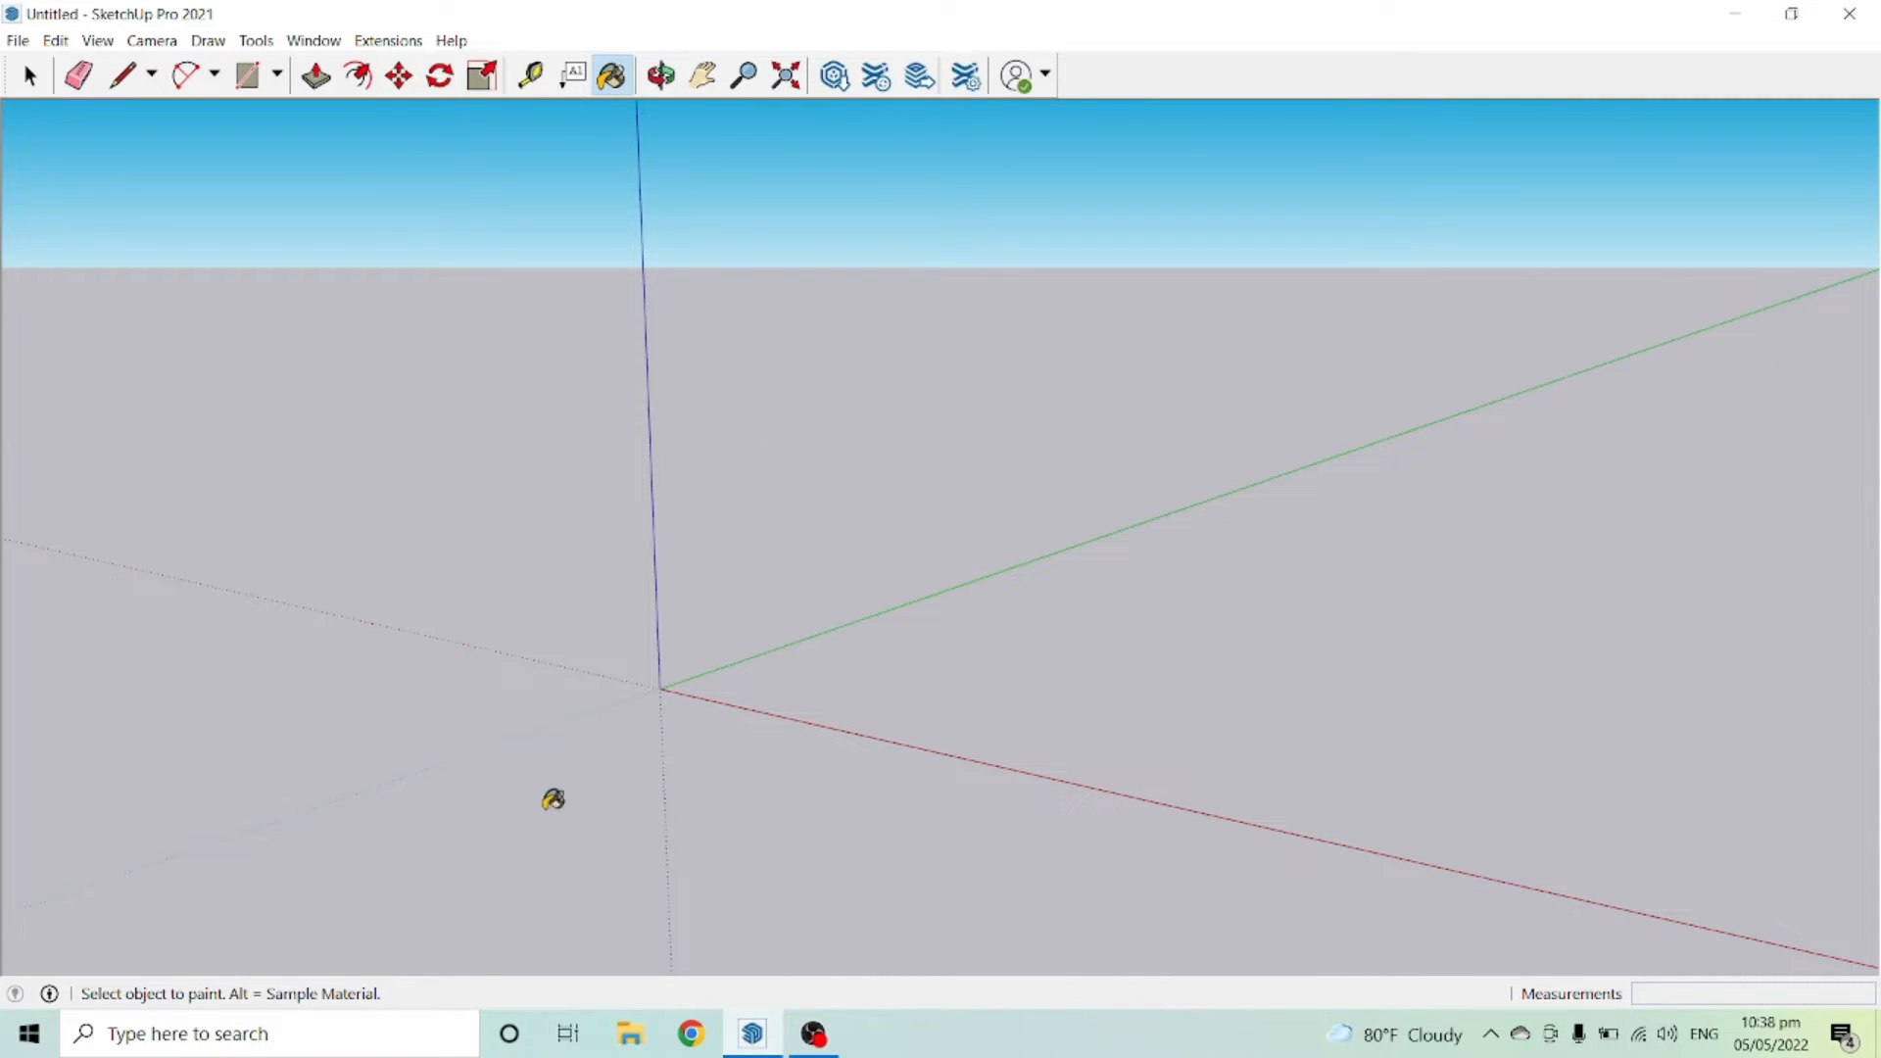
{"action": "mouse_move", "coordinate": [1328, 408]}
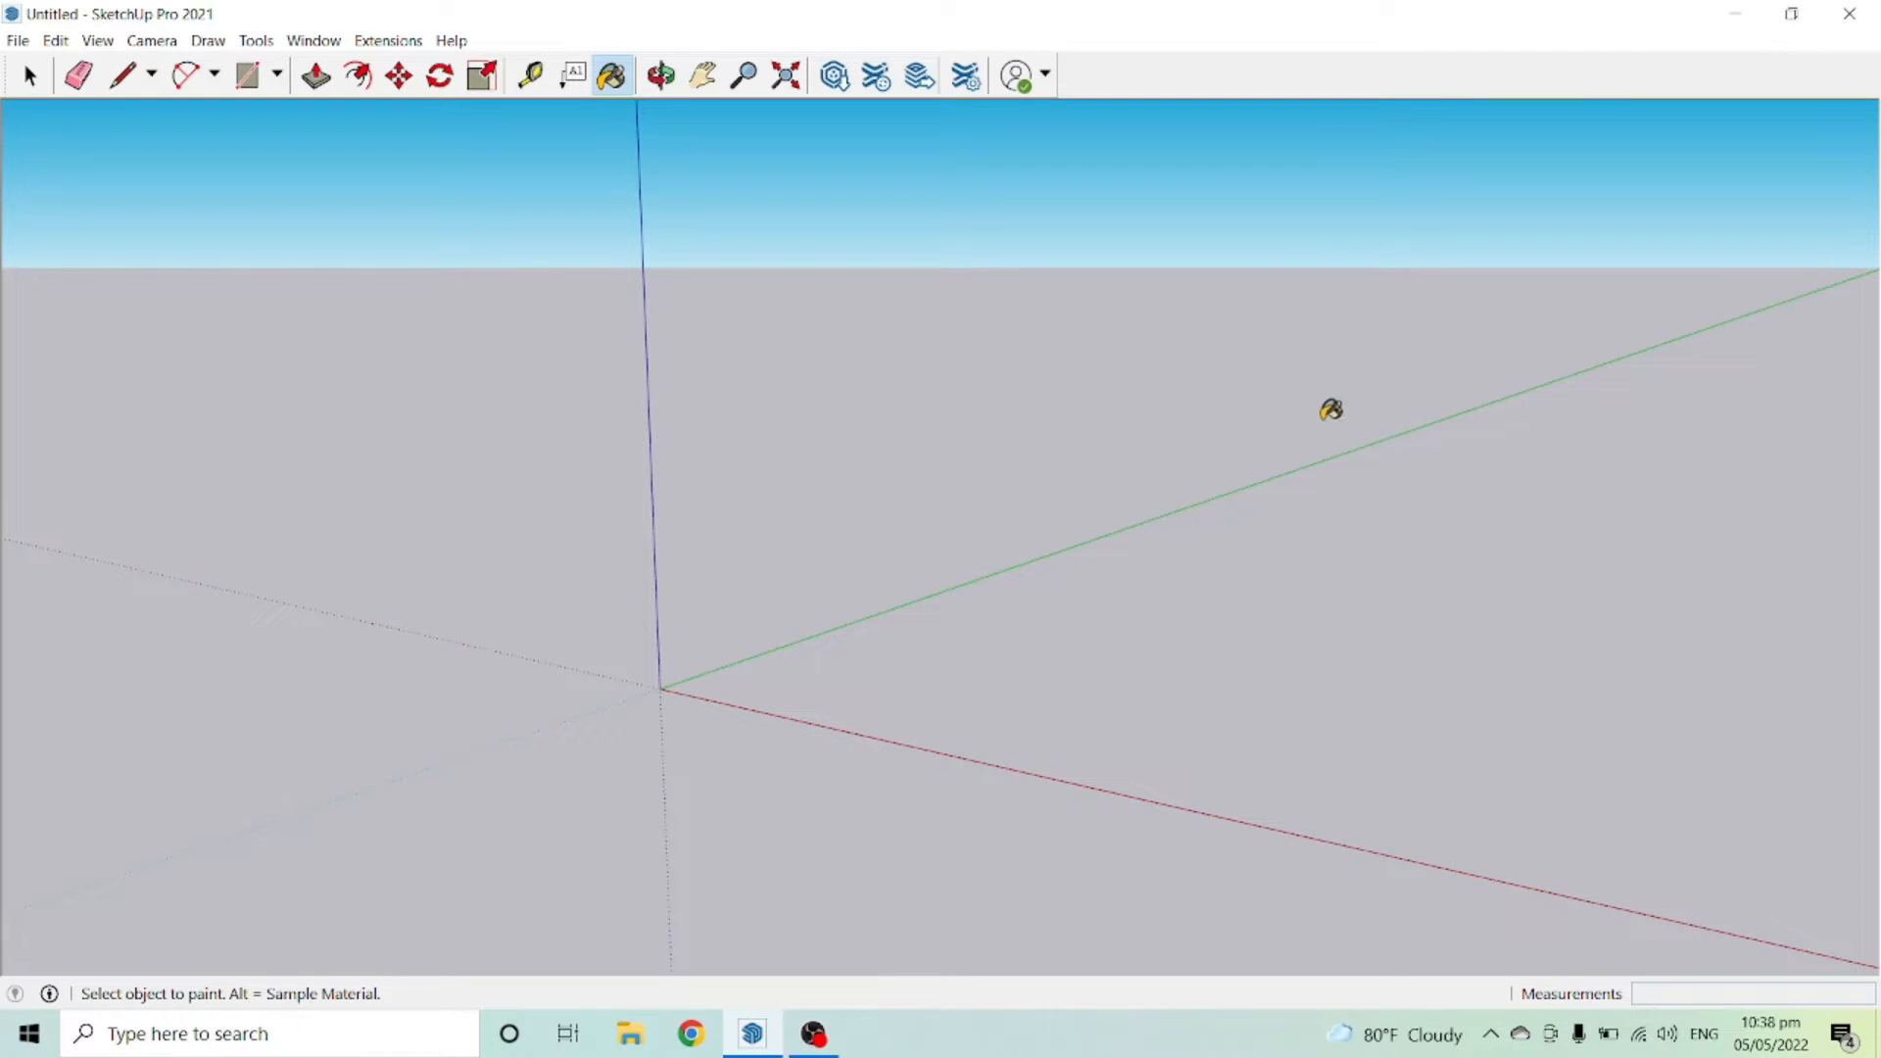
{"action": "mouse_move", "coordinate": [1187, 359]}
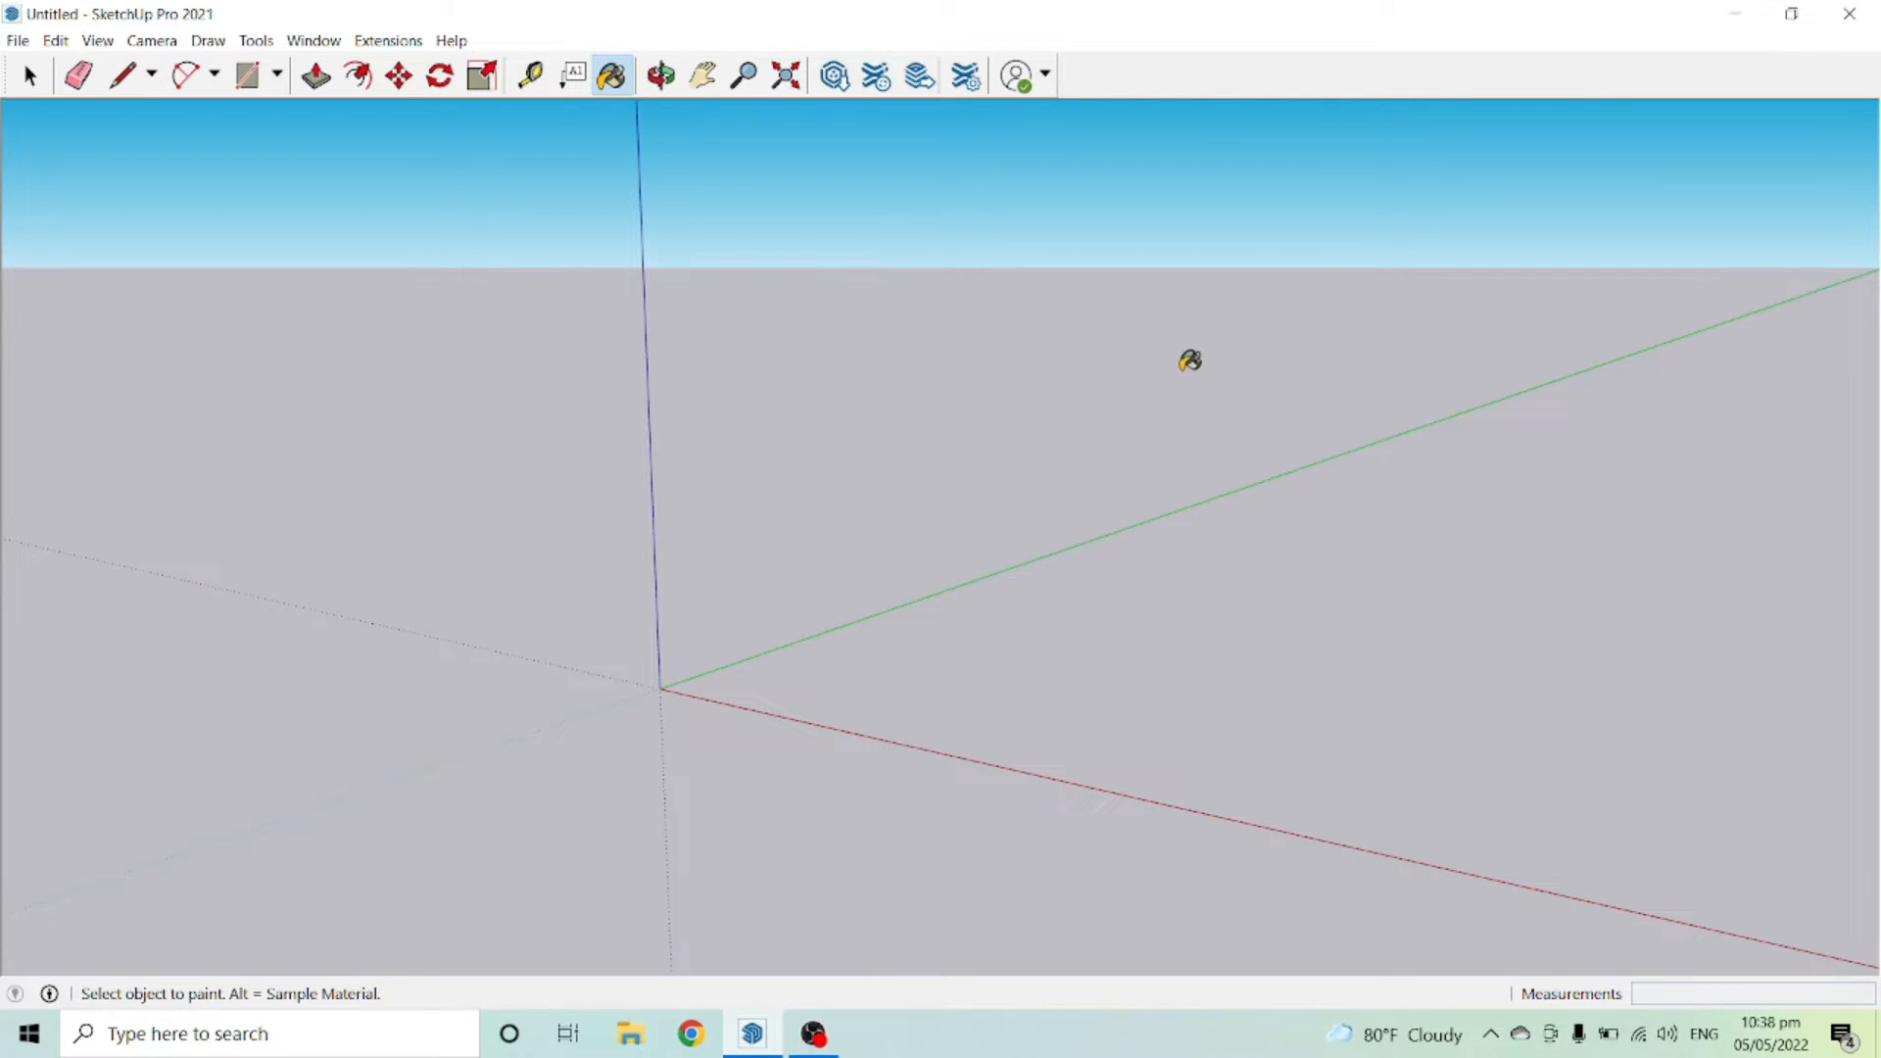
{"action": "mouse_move", "coordinate": [608, 72]}
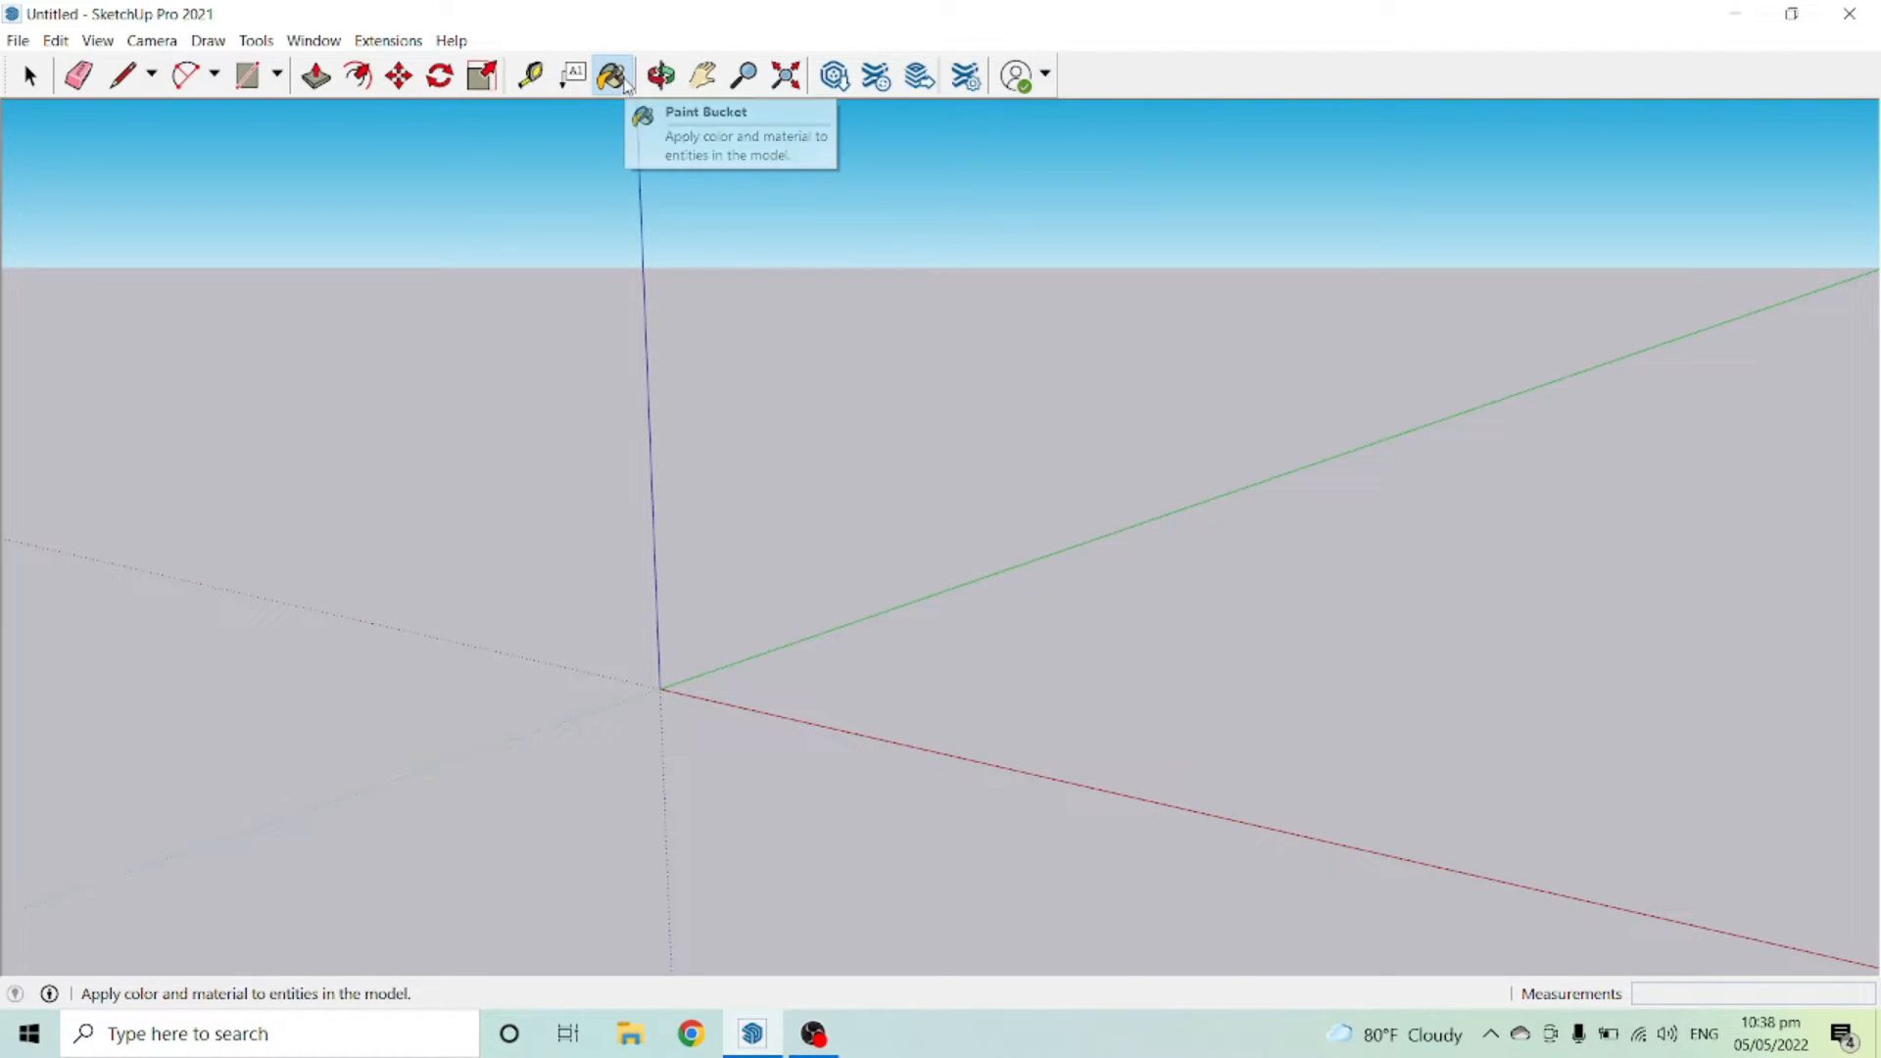
Step: Activate Paint Bucket with B to show the Materials tray
{"action": "key", "text": "b"}
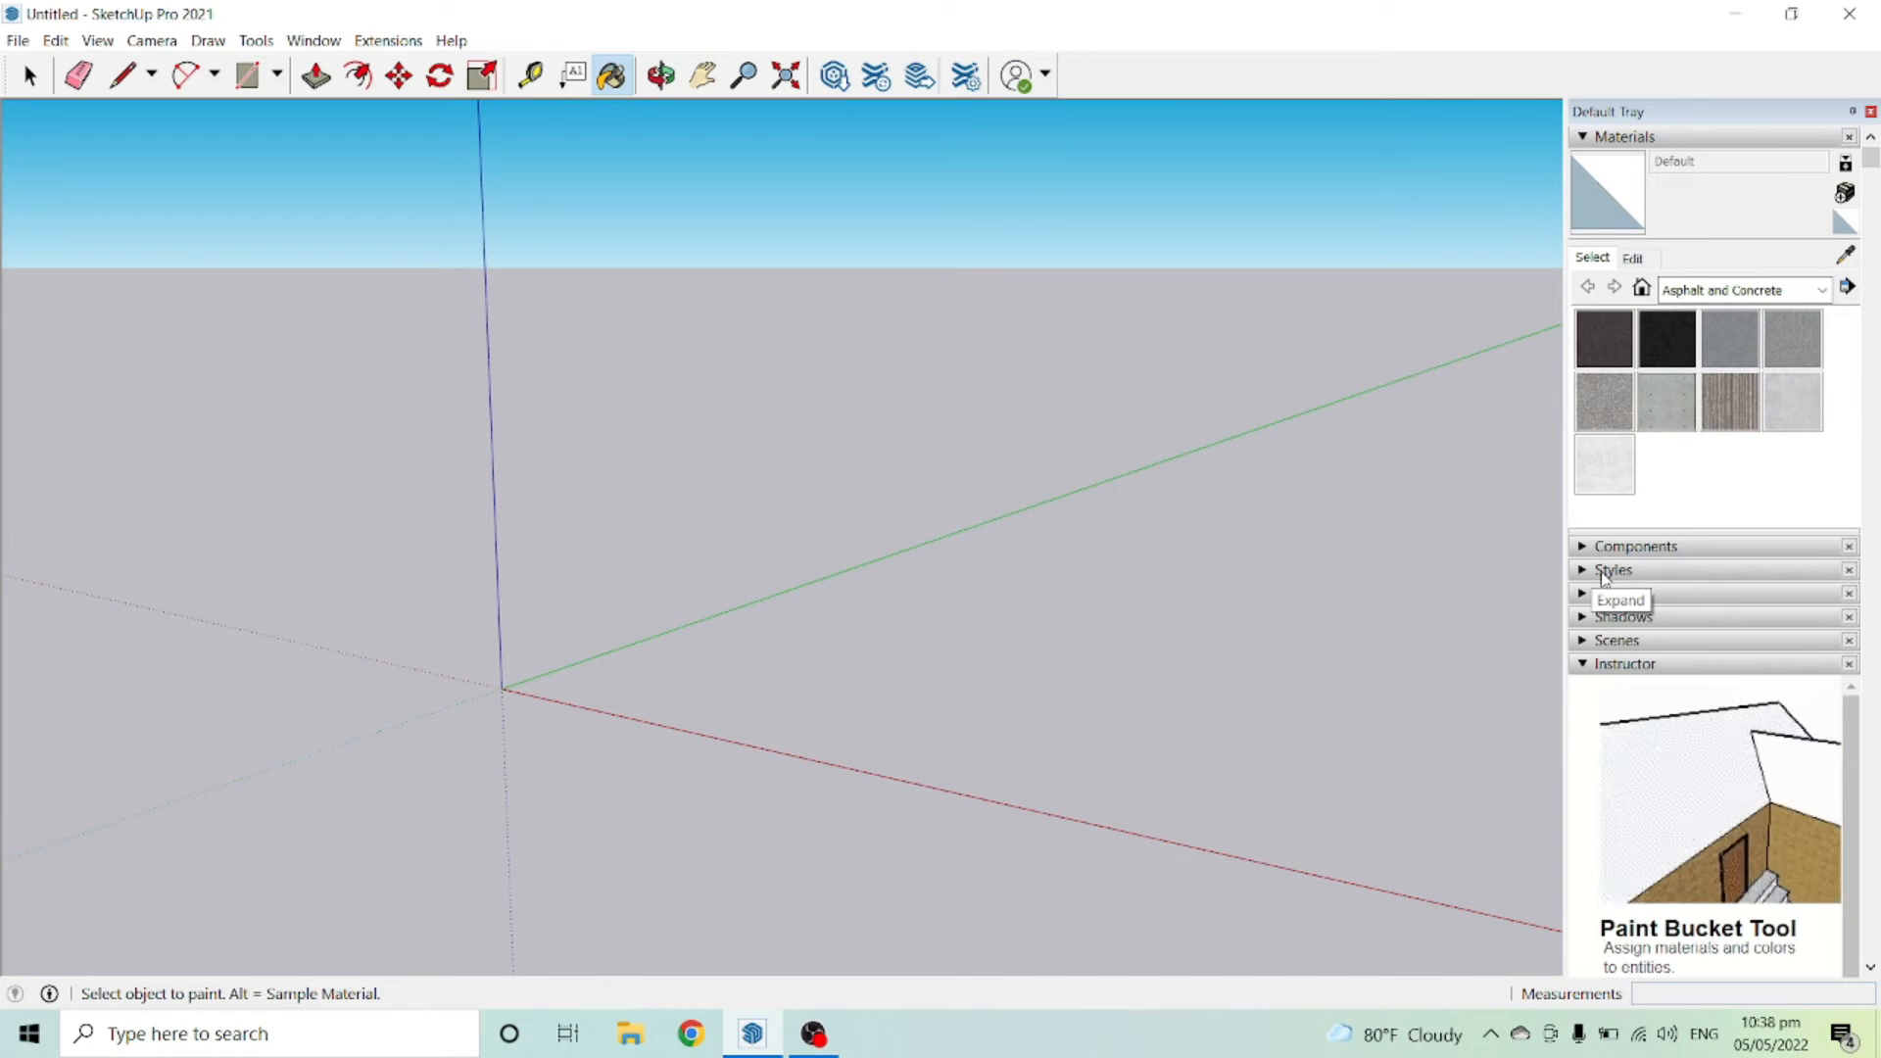
Step: Show the Sample Style's Edit > Background settings in the Styles panel
{"action": "left_click", "coordinate": [1613, 570]}
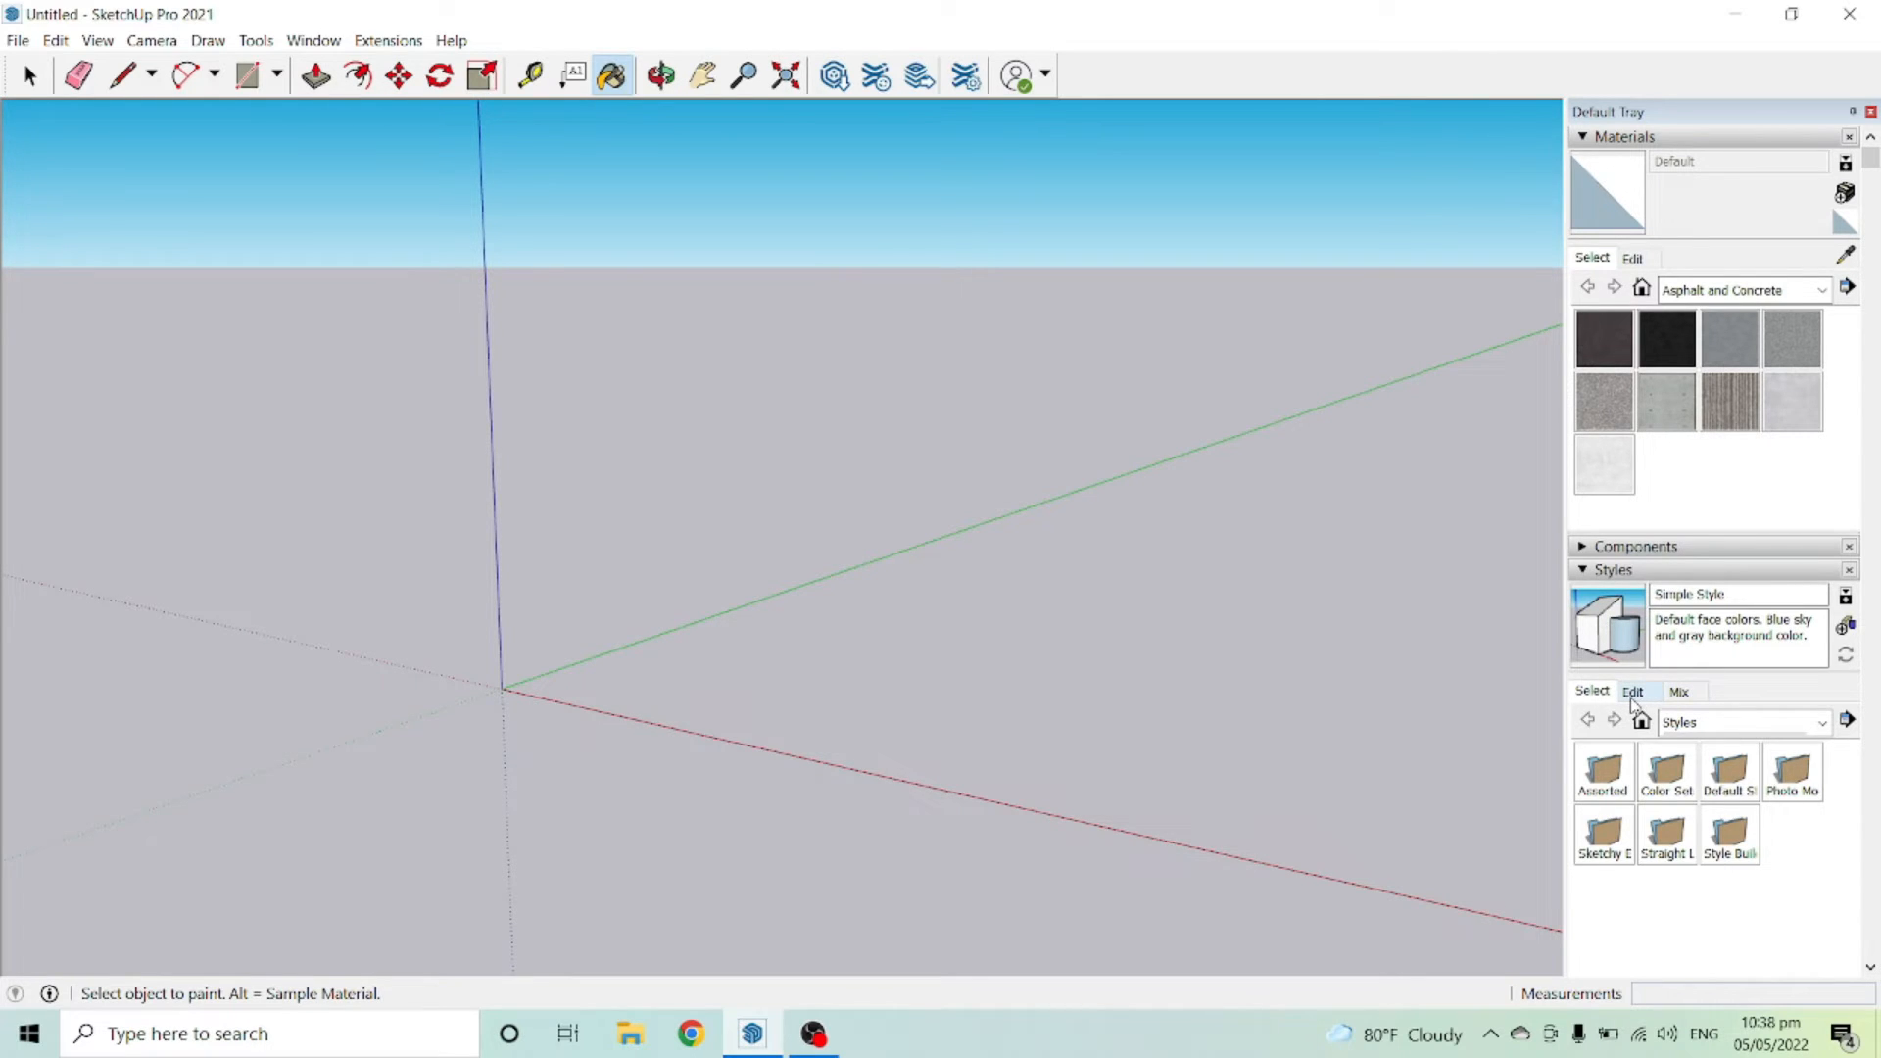
{"action": "left_click", "coordinate": [1633, 691]}
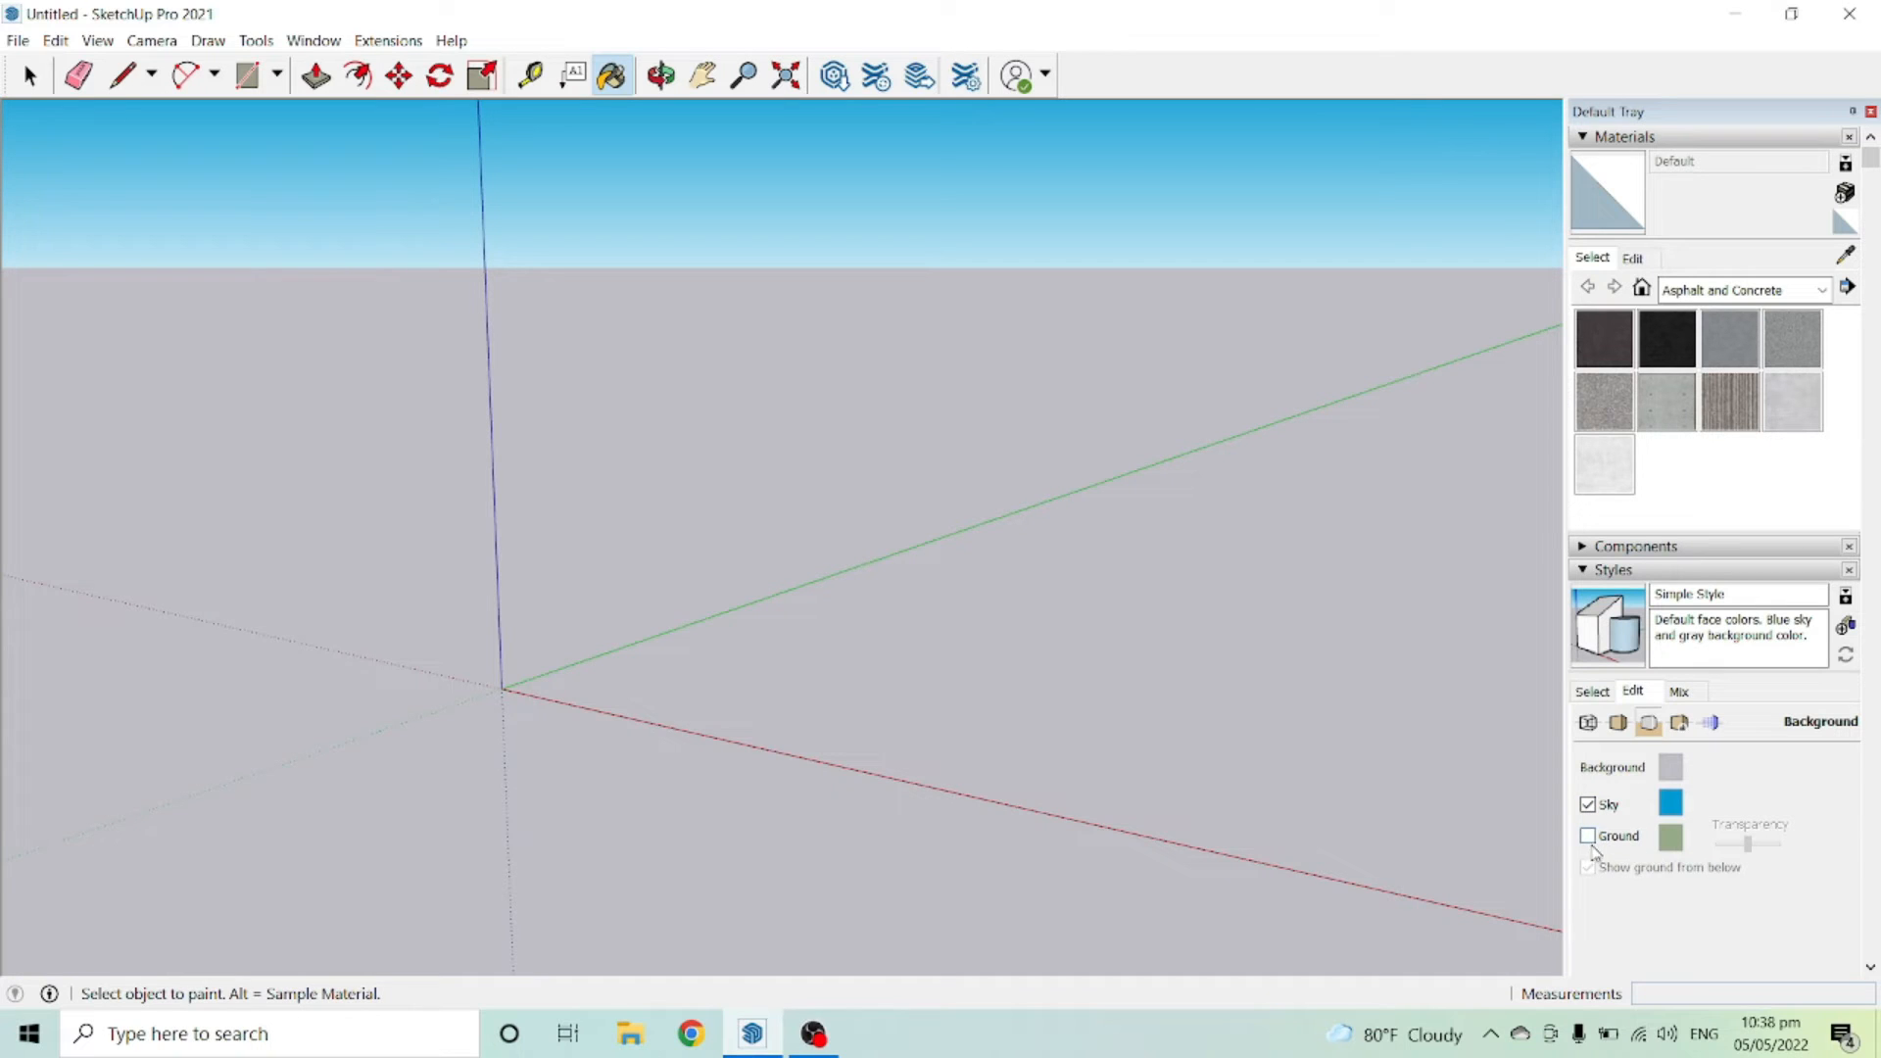
Step: Enable Ground in the Sample Style background and open the ground colour swatch
{"action": "left_click", "coordinate": [1587, 837]}
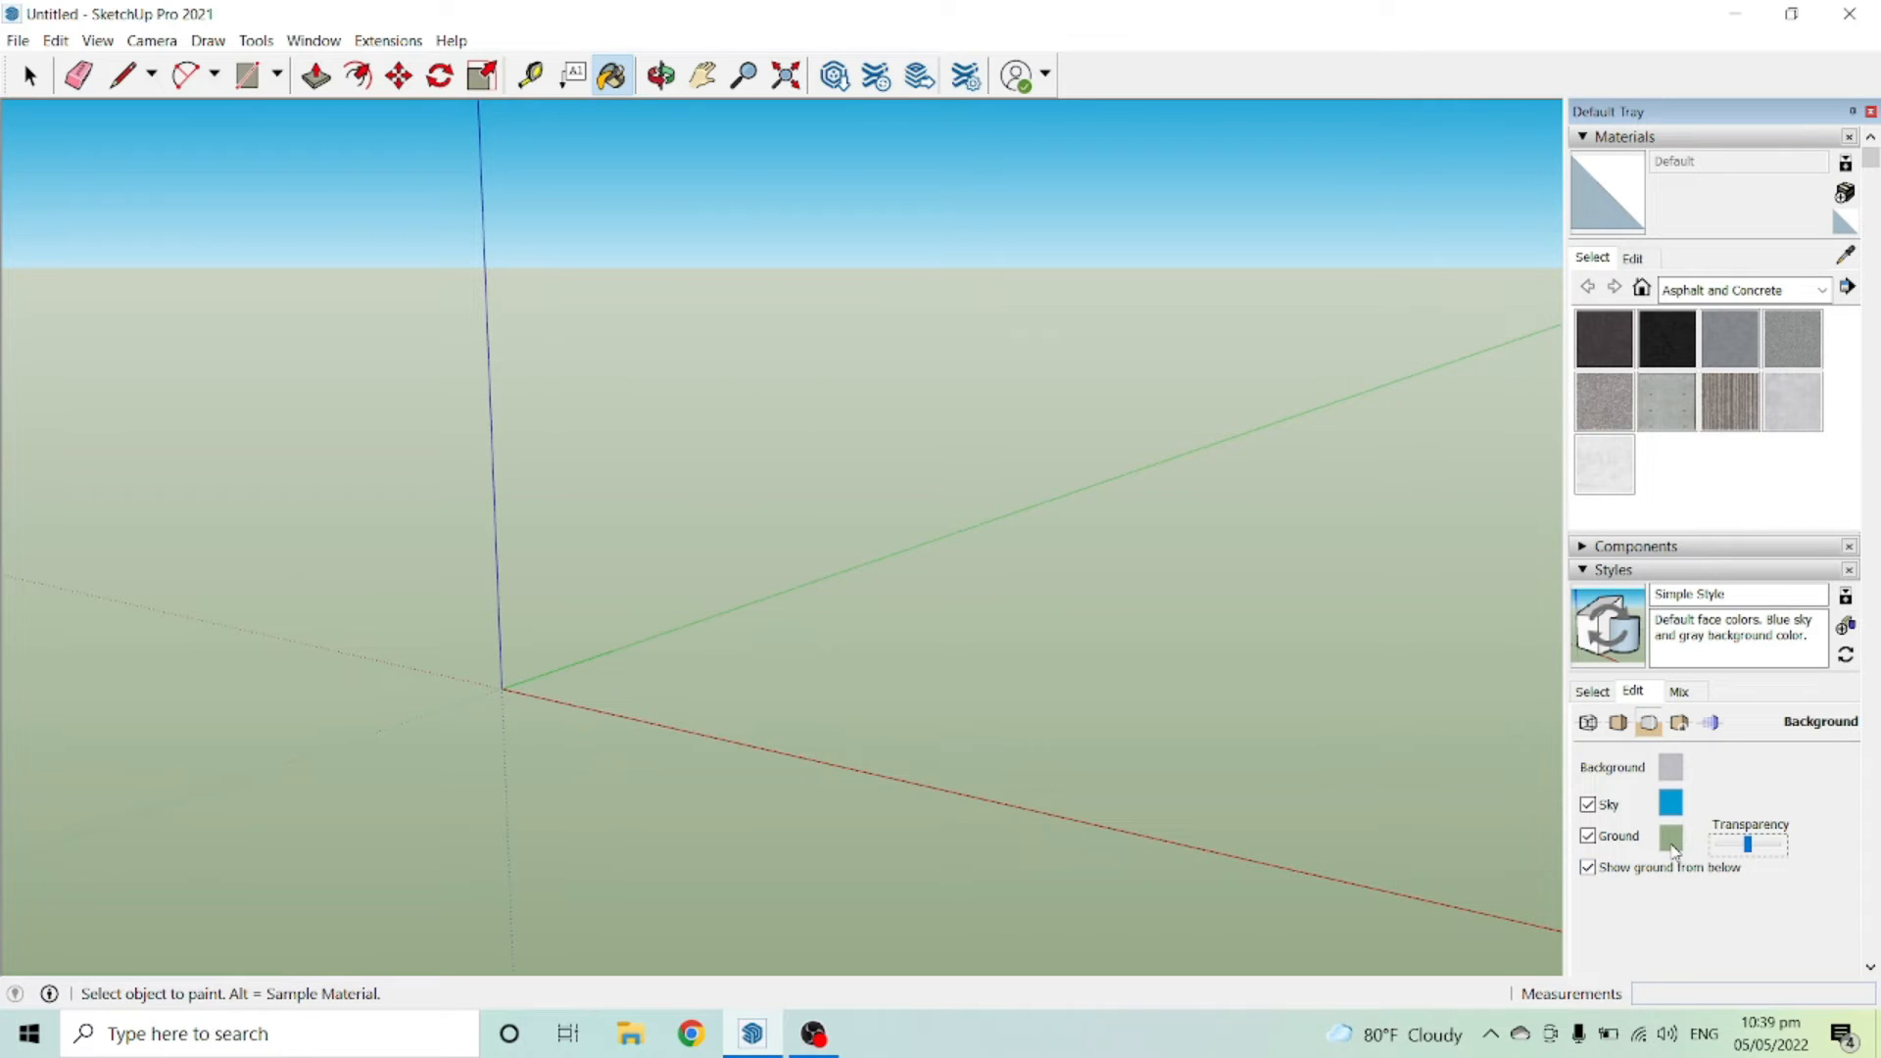
{"action": "left_click", "coordinate": [1671, 835]}
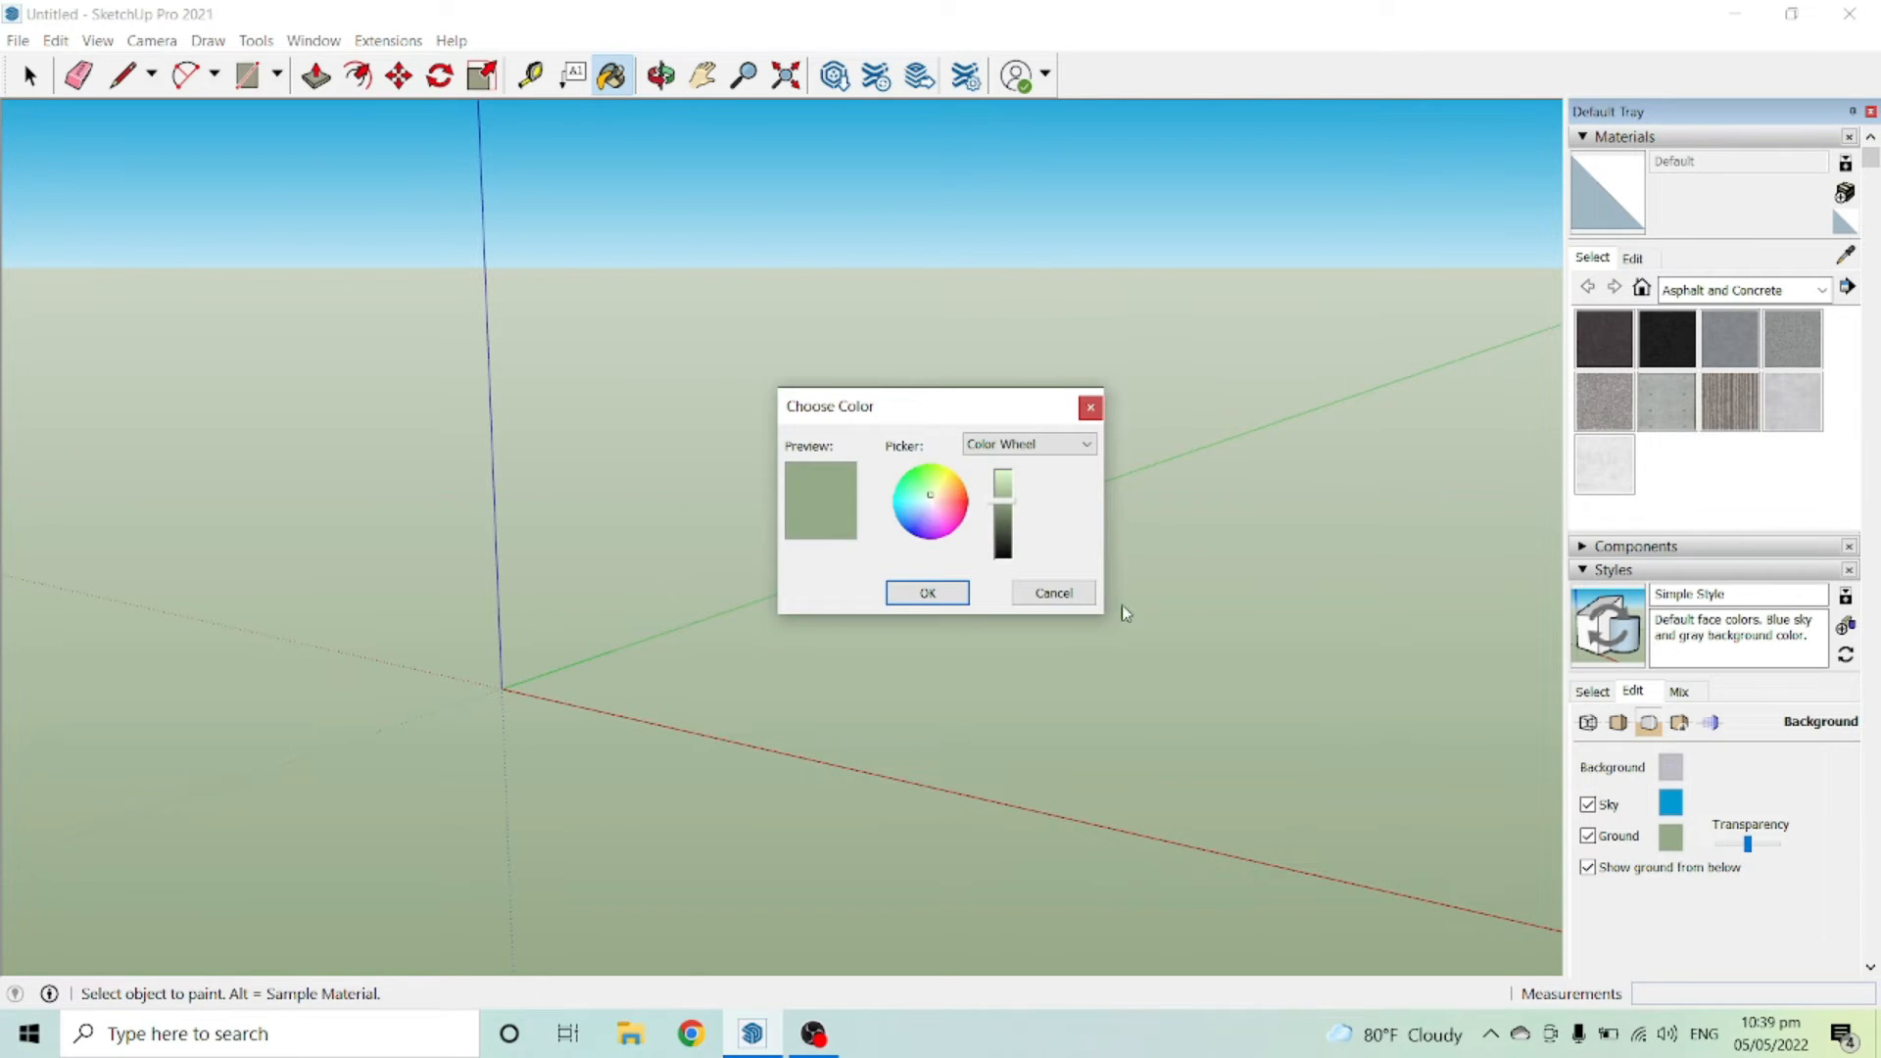
Step: Pick a teal-blue on the colour wheel and apply it as the ground colour
{"action": "left_click", "coordinate": [911, 495]}
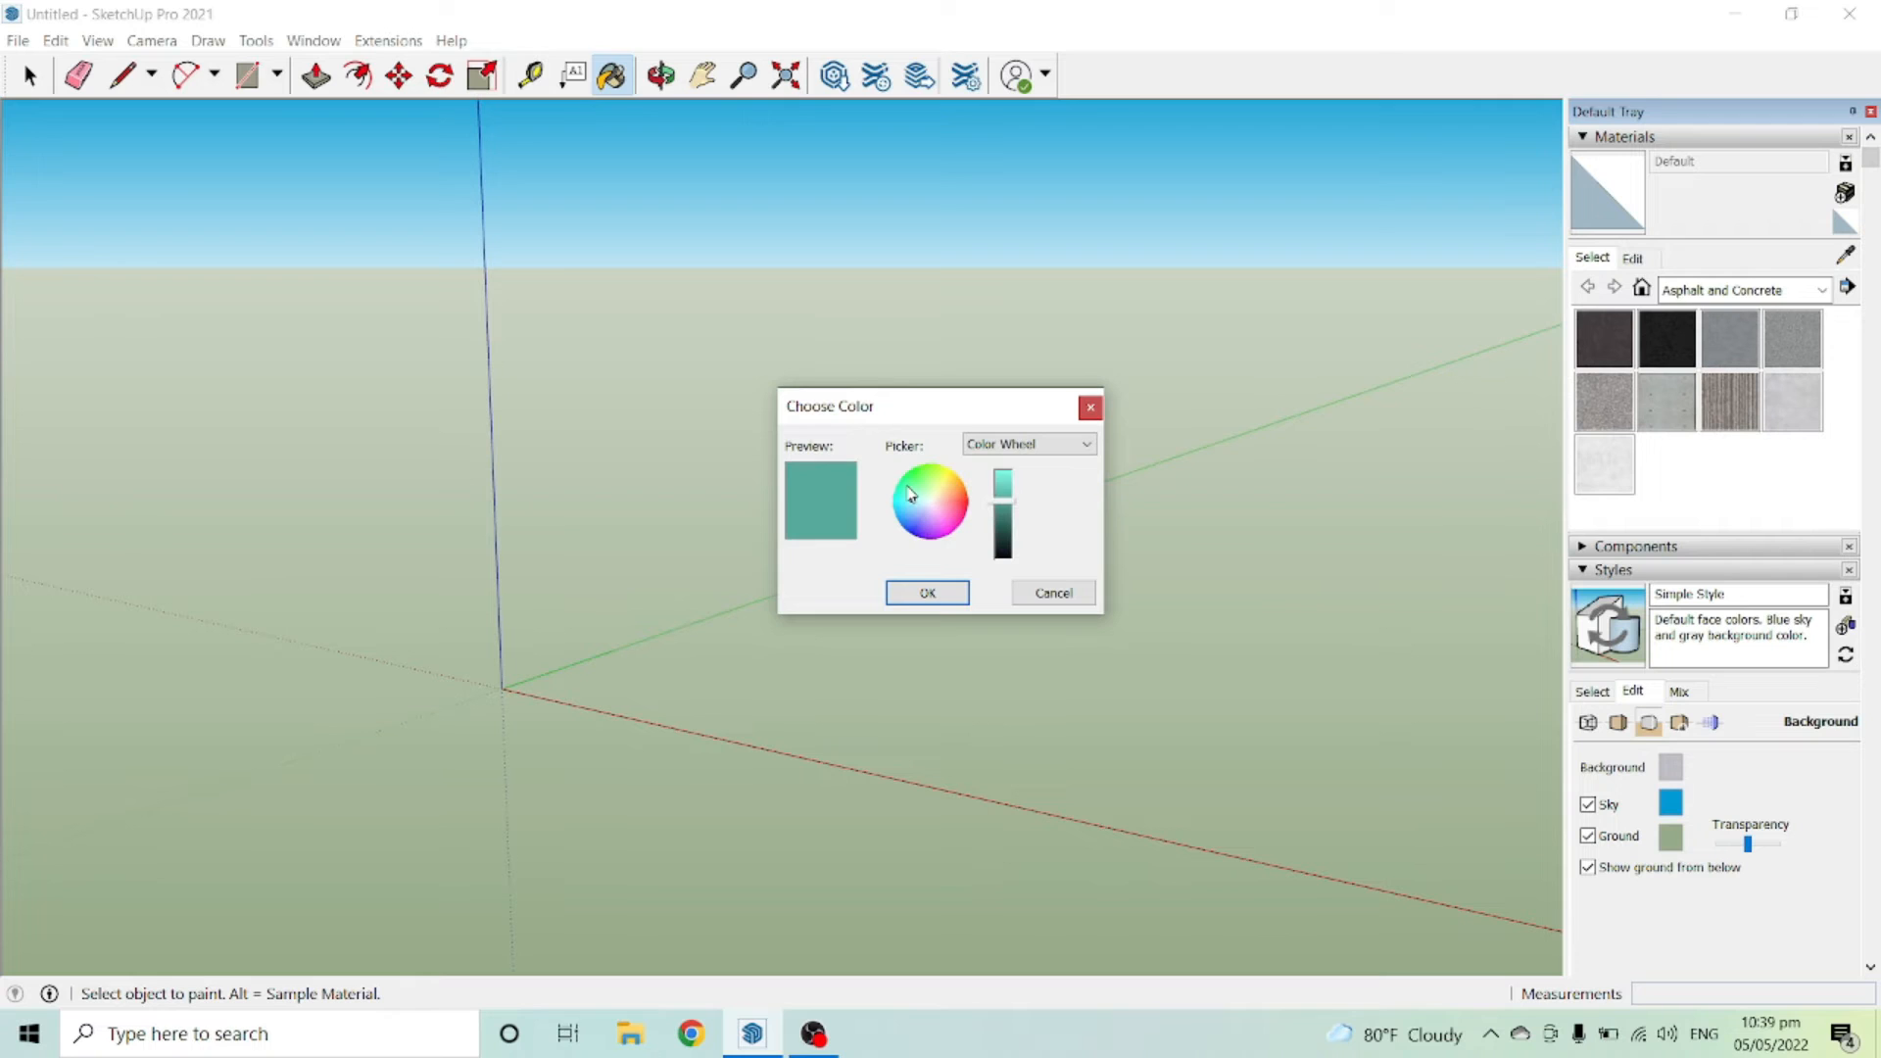
{"action": "left_click", "coordinate": [914, 500]}
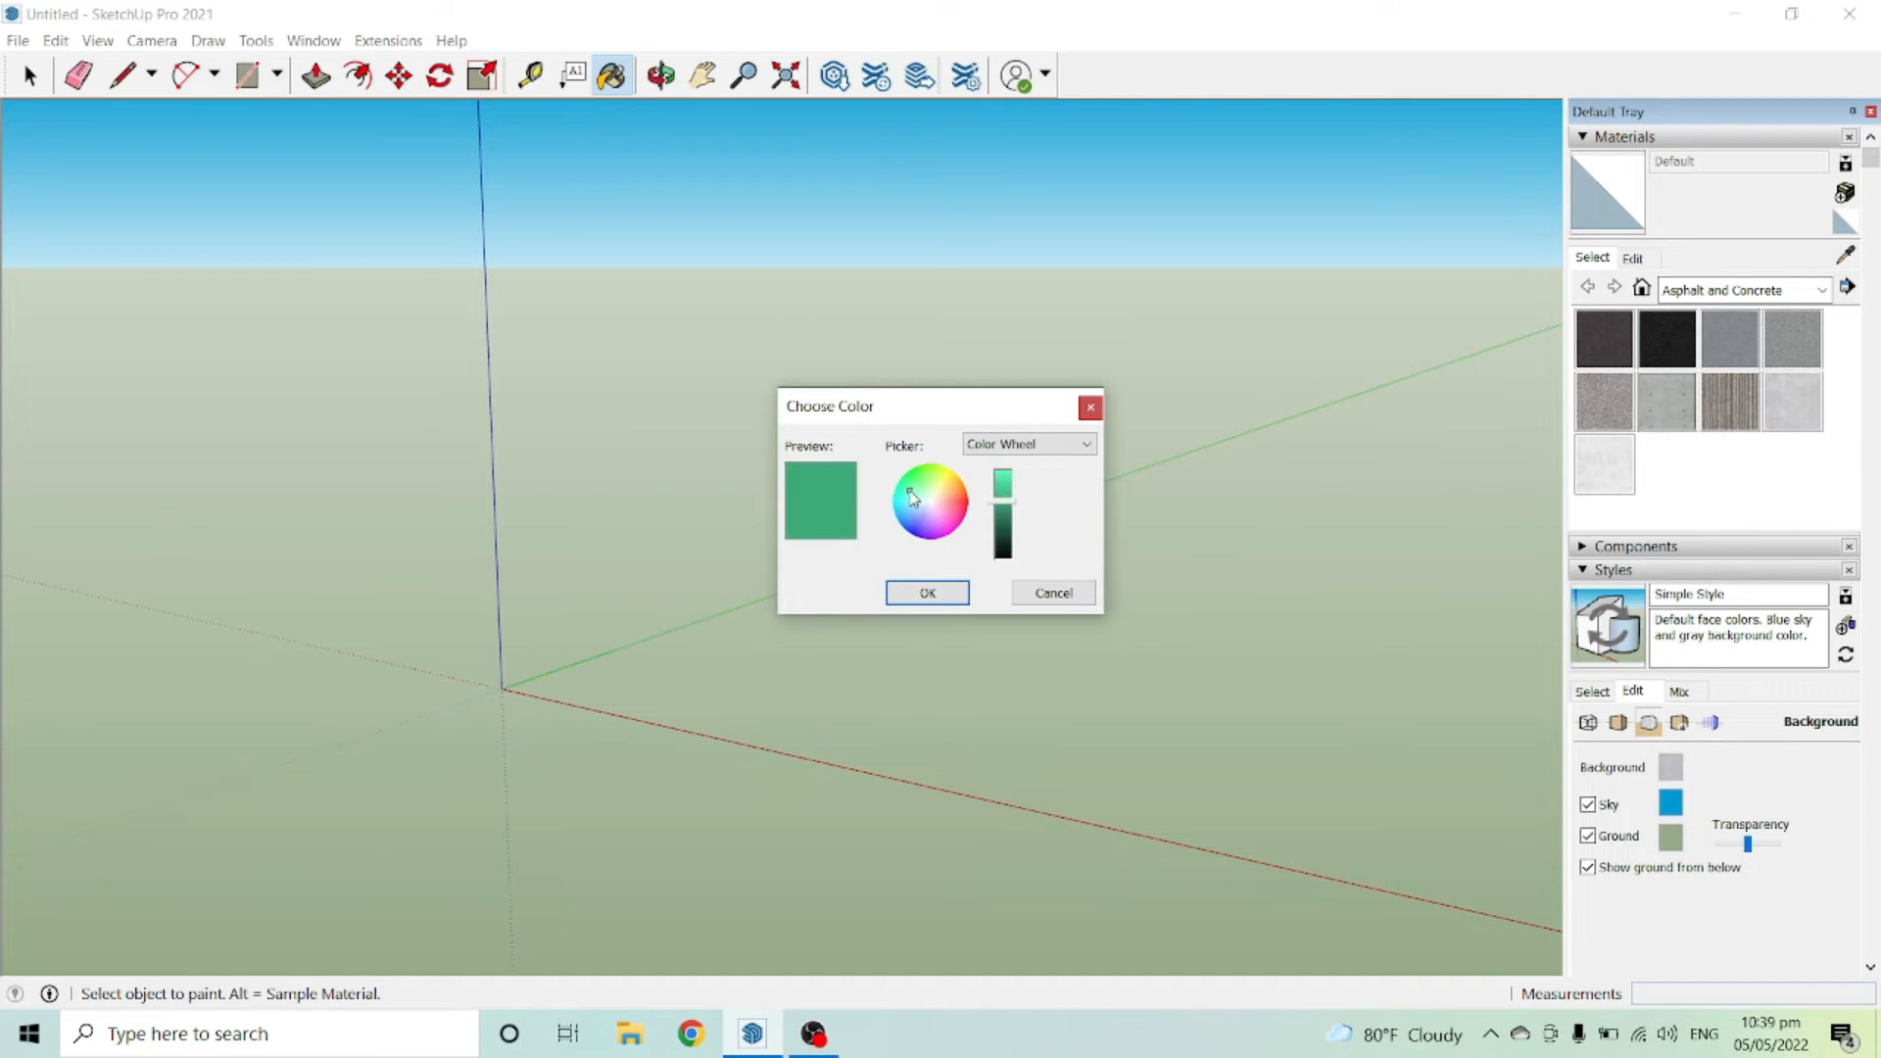
{"action": "left_click", "coordinate": [919, 520]}
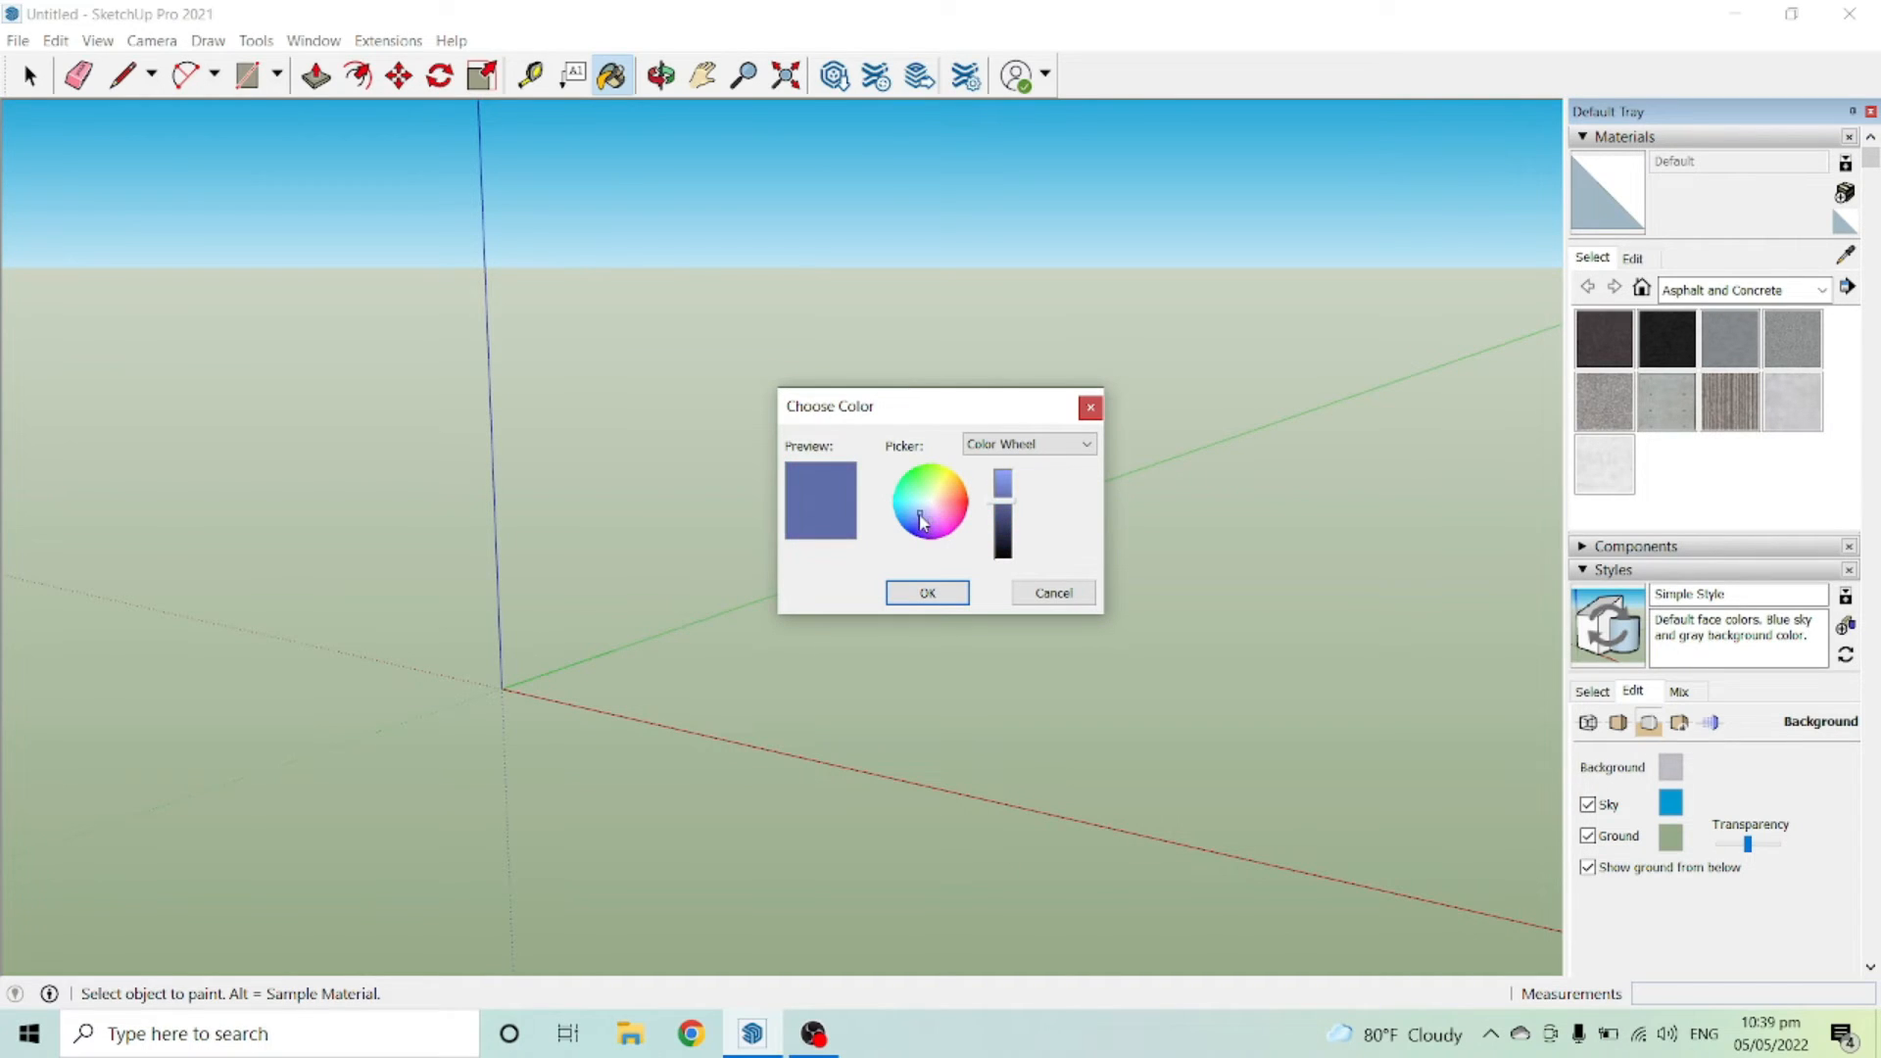
{"action": "left_click", "coordinate": [926, 593]}
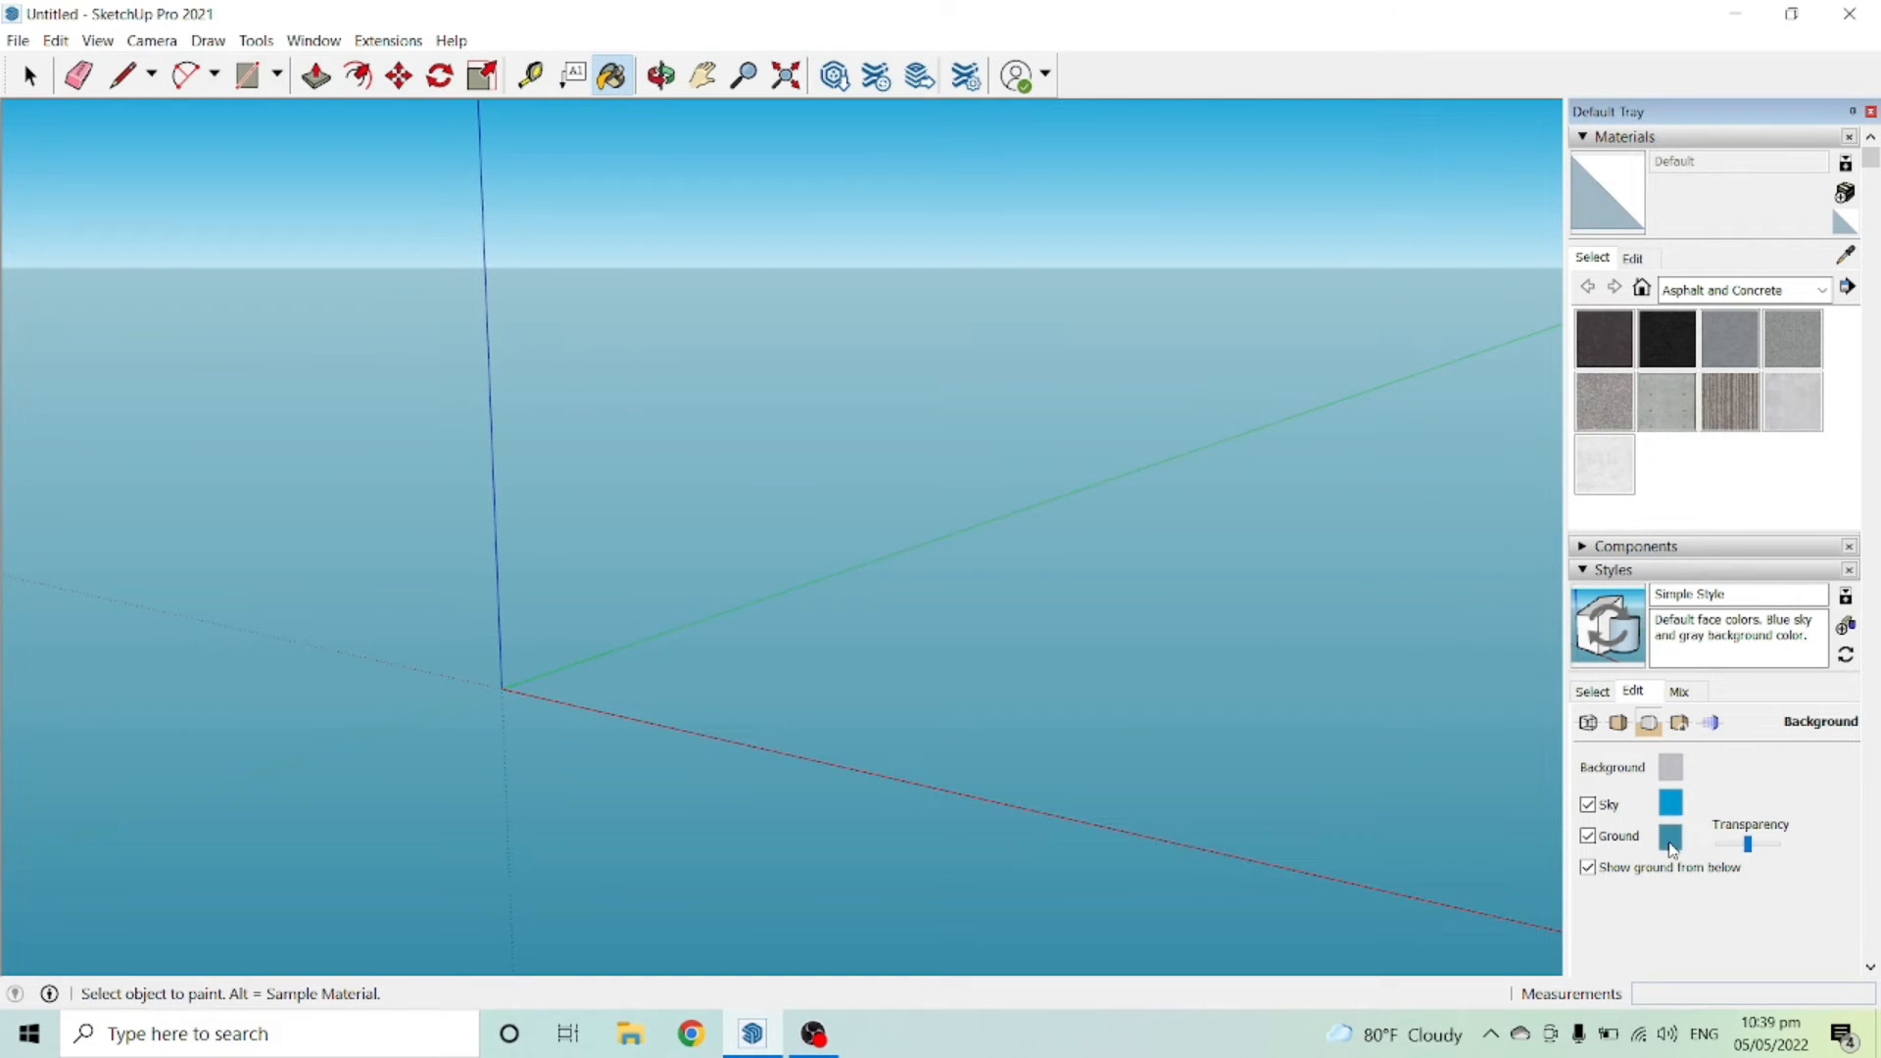
{"action": "left_click", "coordinate": [1669, 836]}
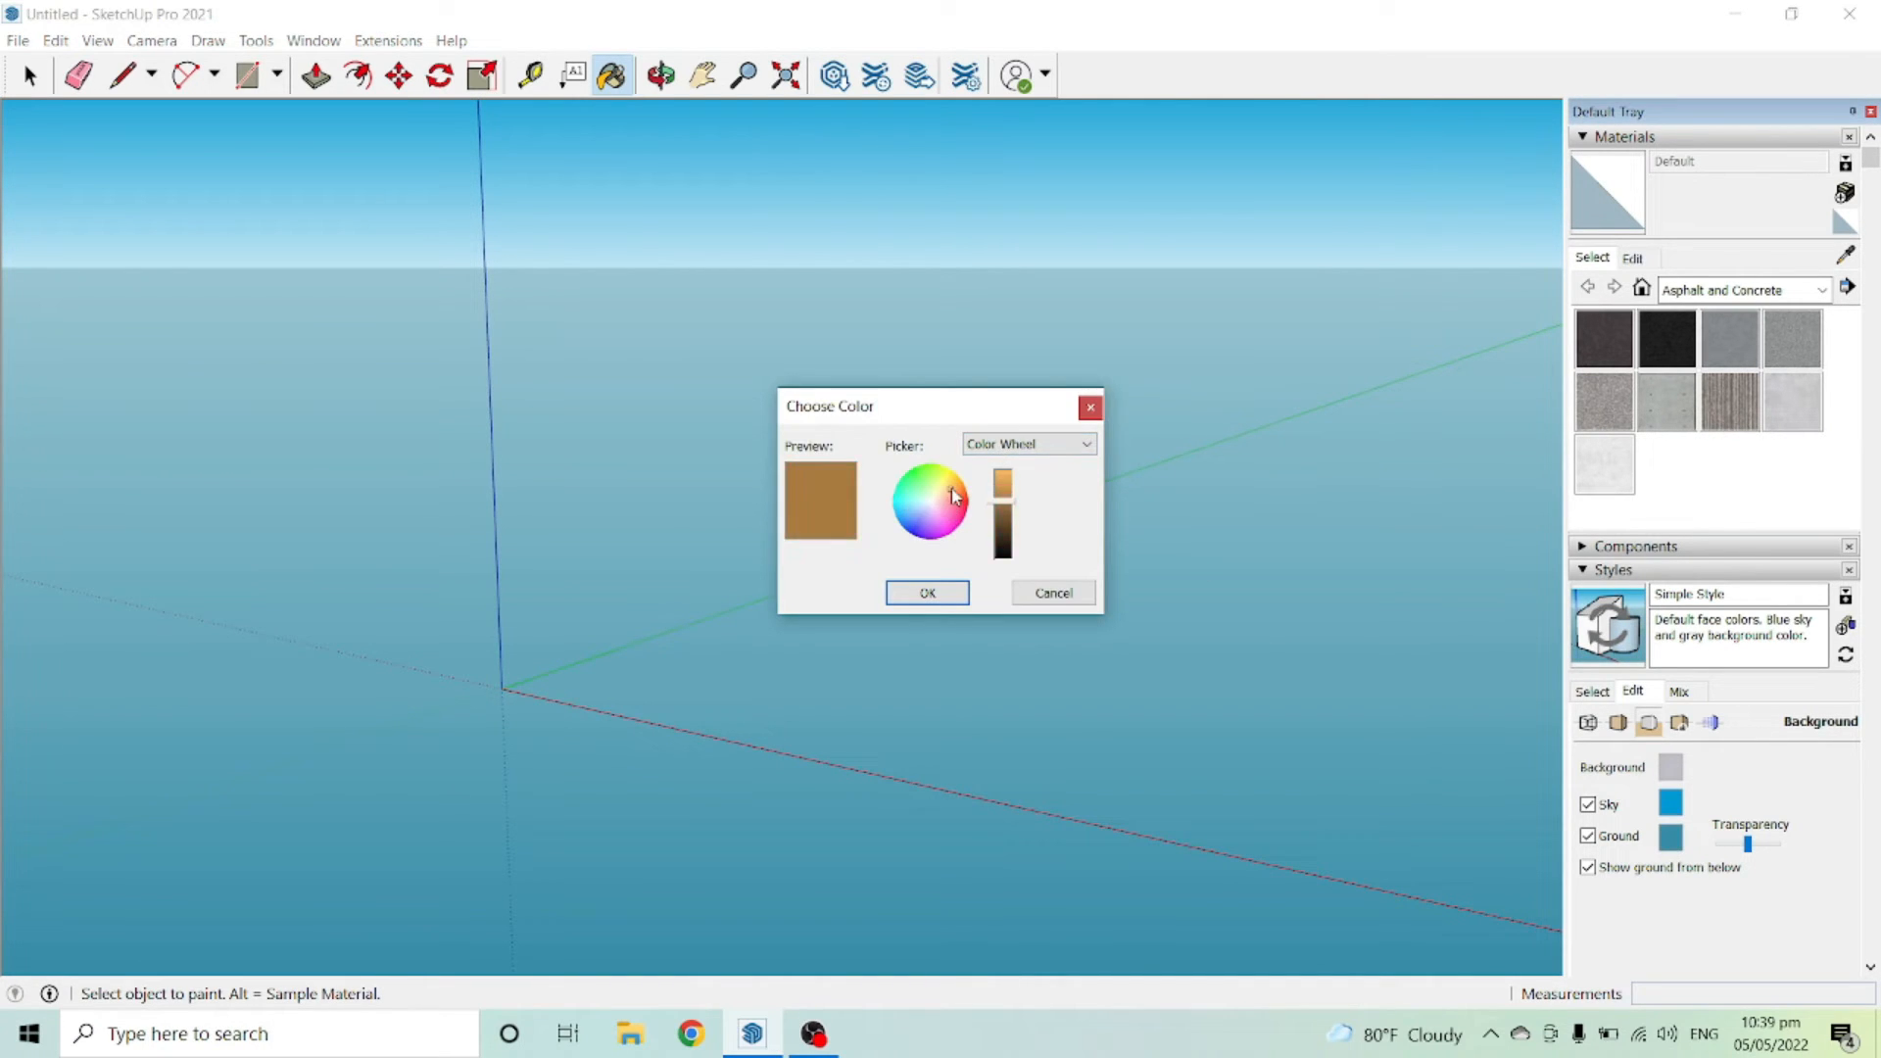
Step: Apply a tan ground colour, then reopen the swatch to try grey and green shades
{"action": "left_click", "coordinate": [927, 592]}
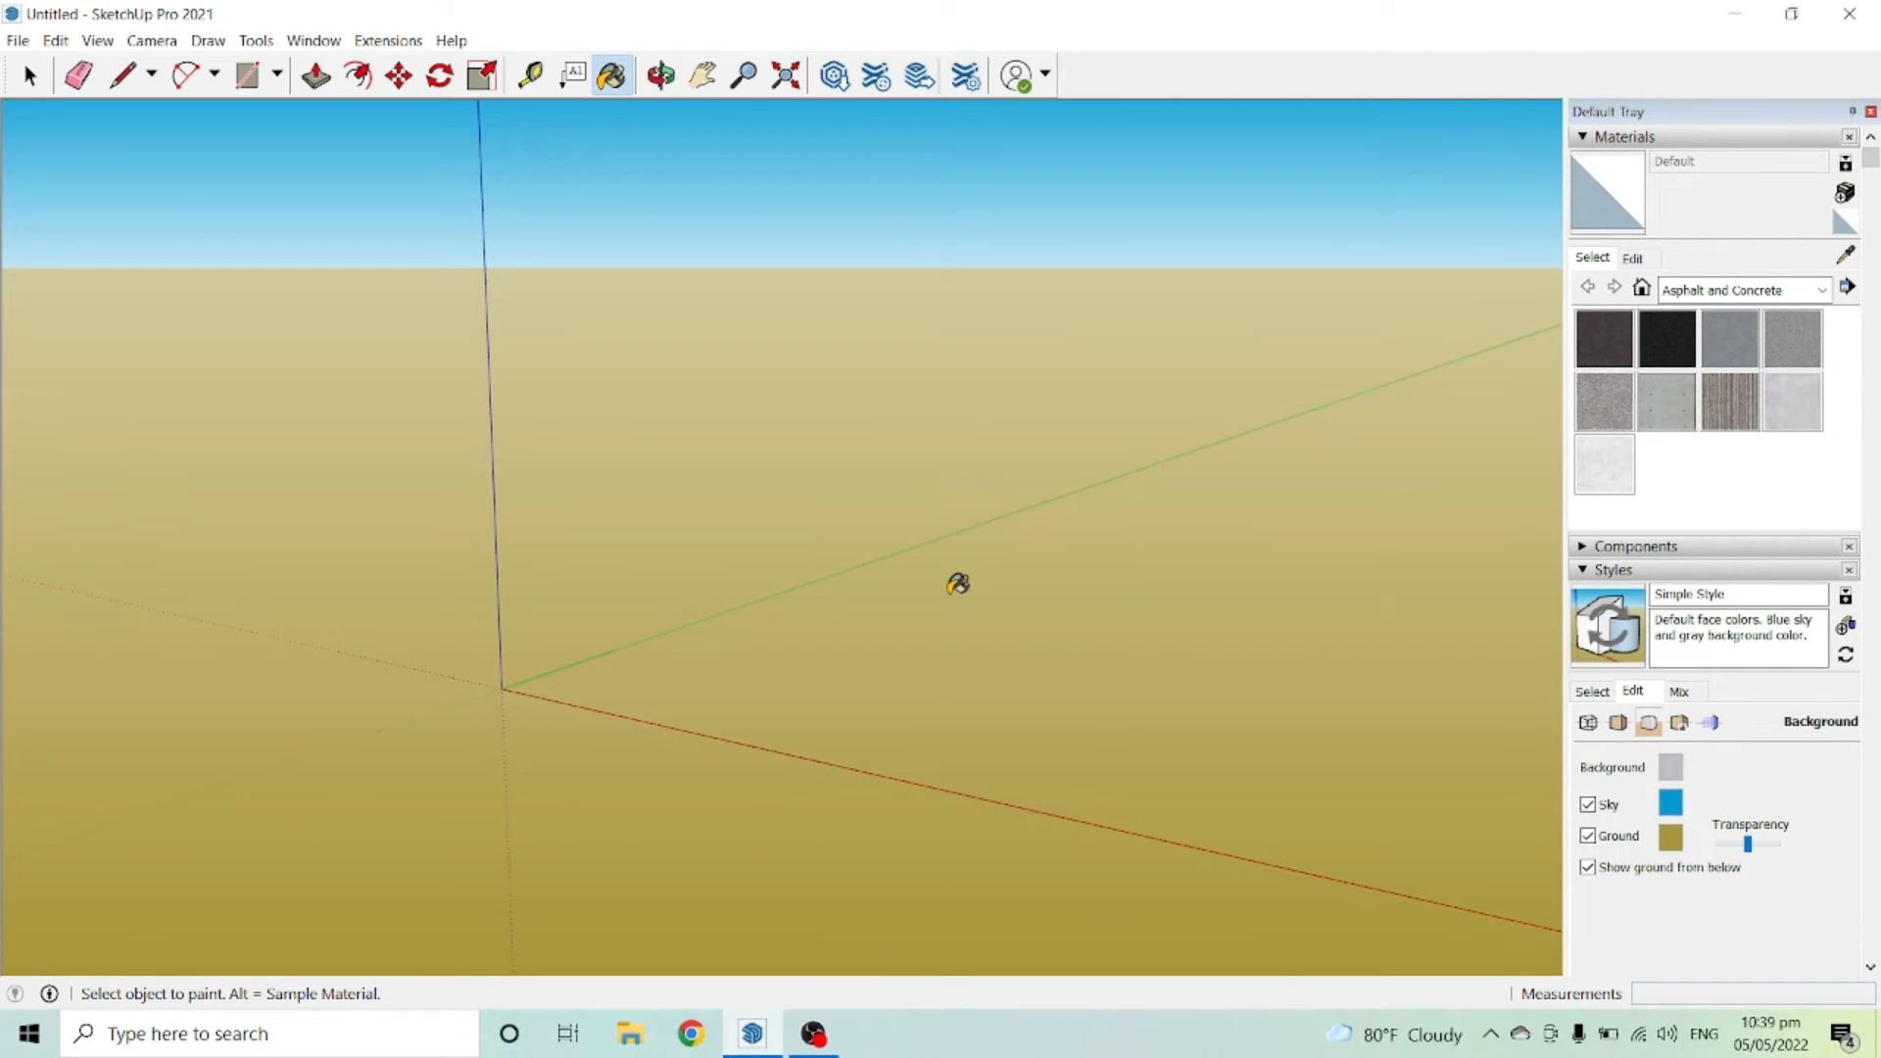
{"action": "left_click", "coordinate": [1671, 836]}
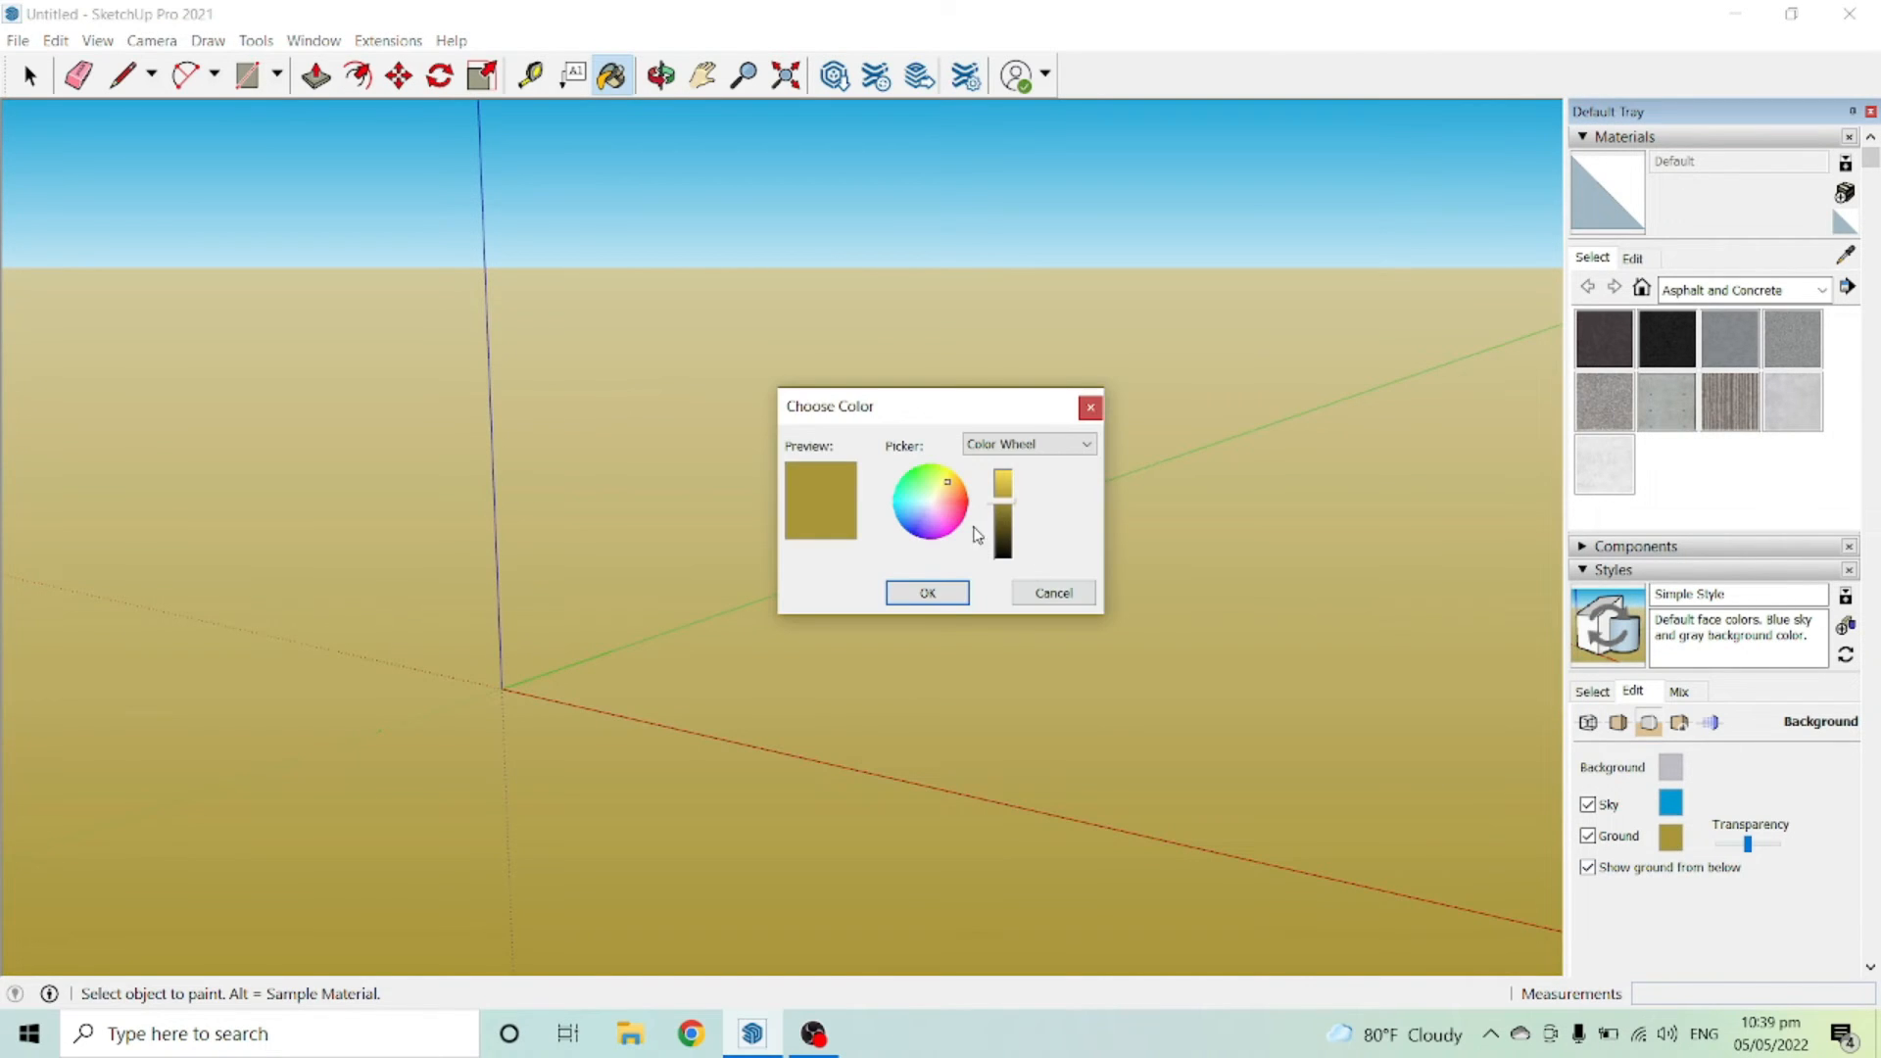
{"action": "left_click", "coordinate": [924, 487]}
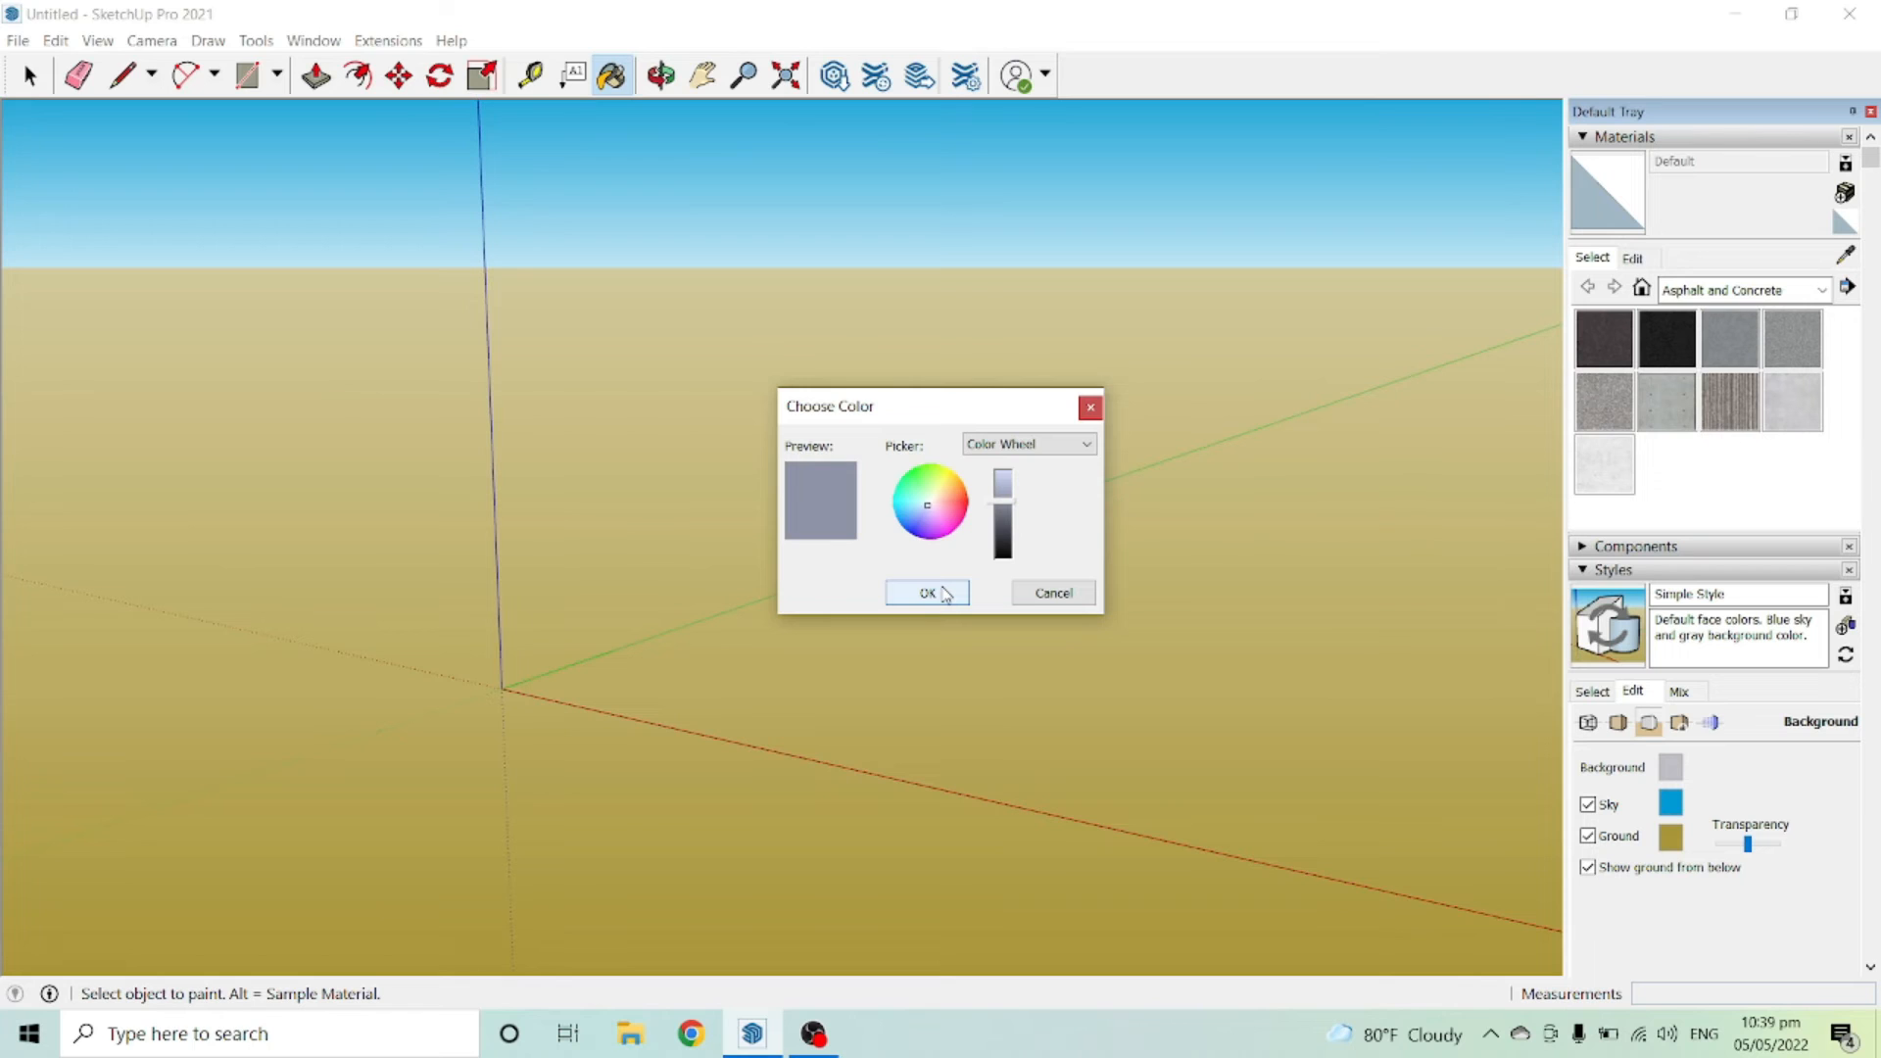
{"action": "left_click", "coordinate": [923, 503]}
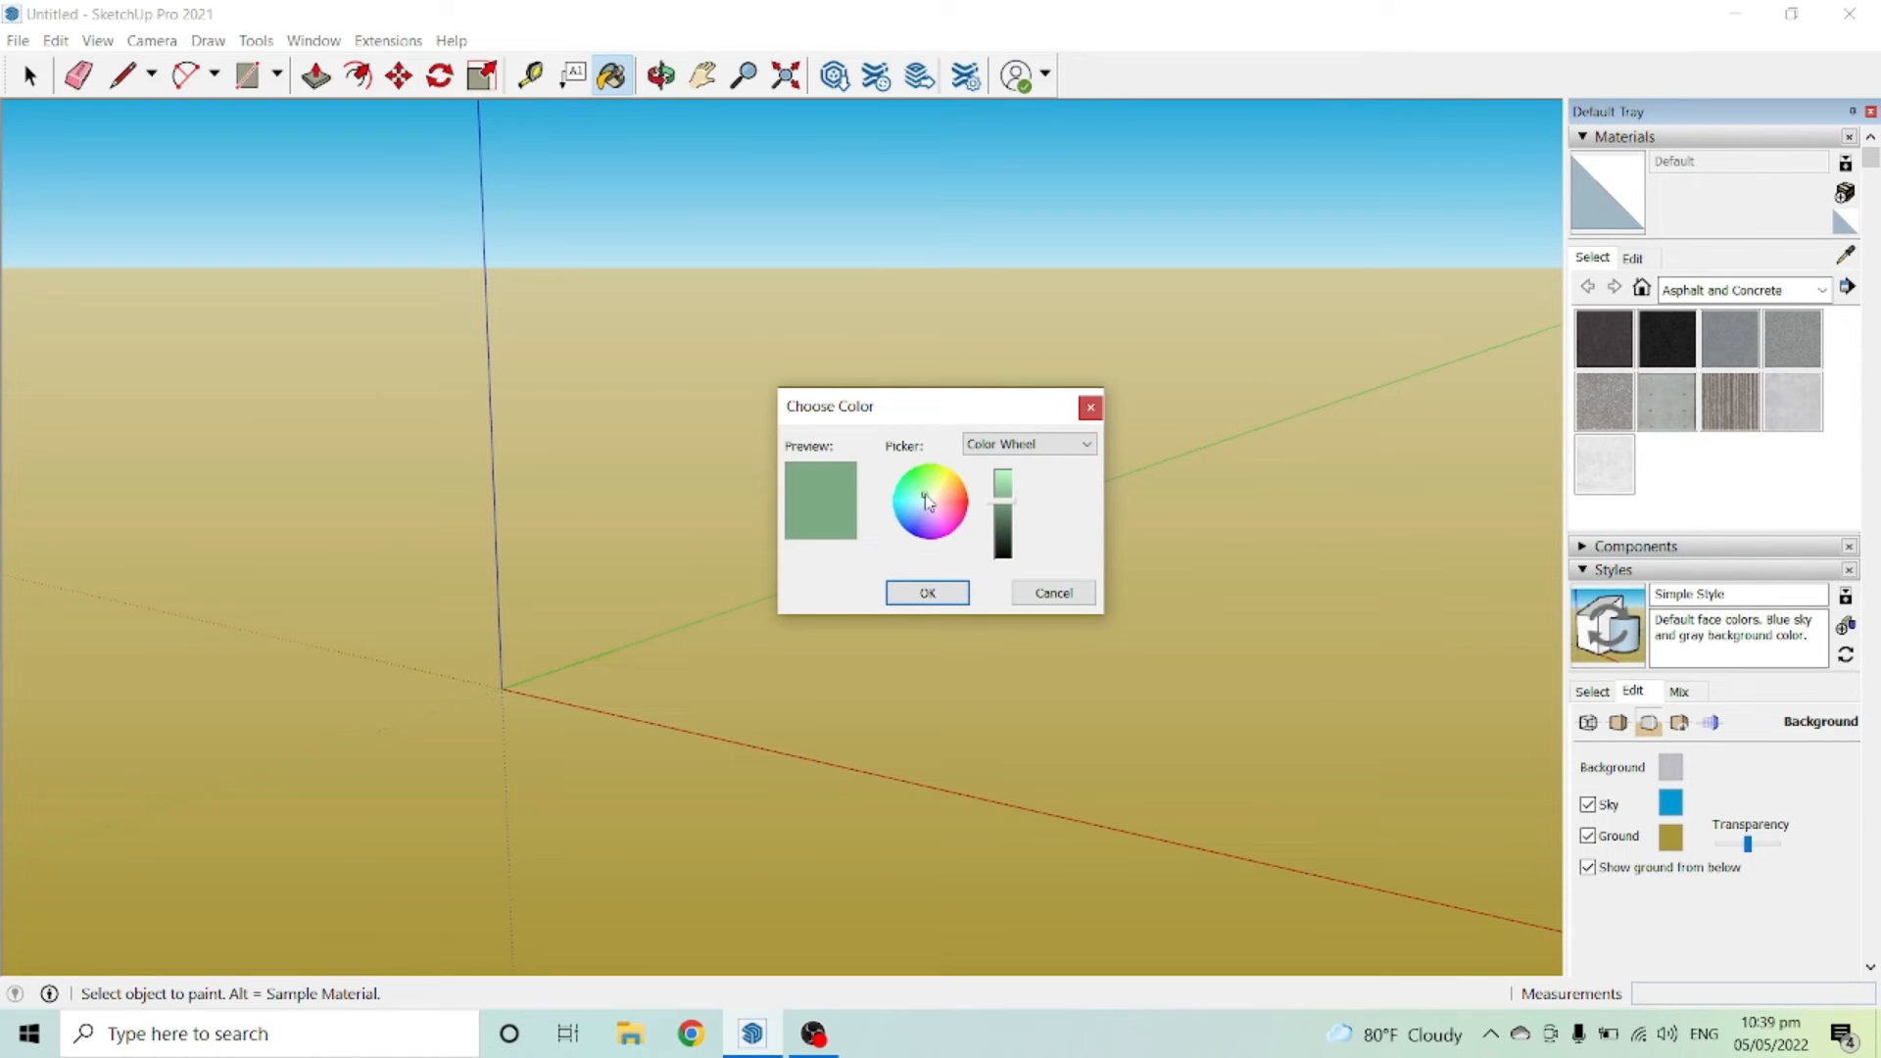